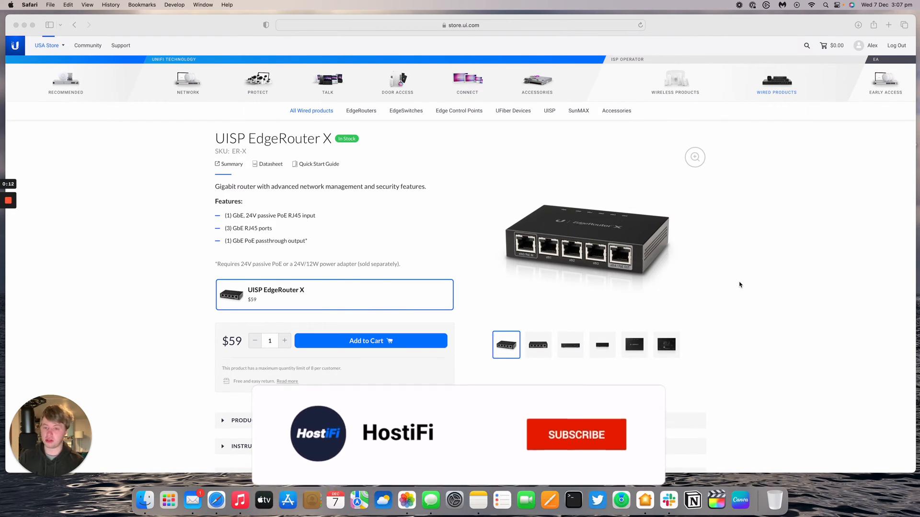
View the router's front and rear photos, then open the EdgeRouter-X-5-Port client details.
{"action": "left_click", "coordinate": [576, 423]}
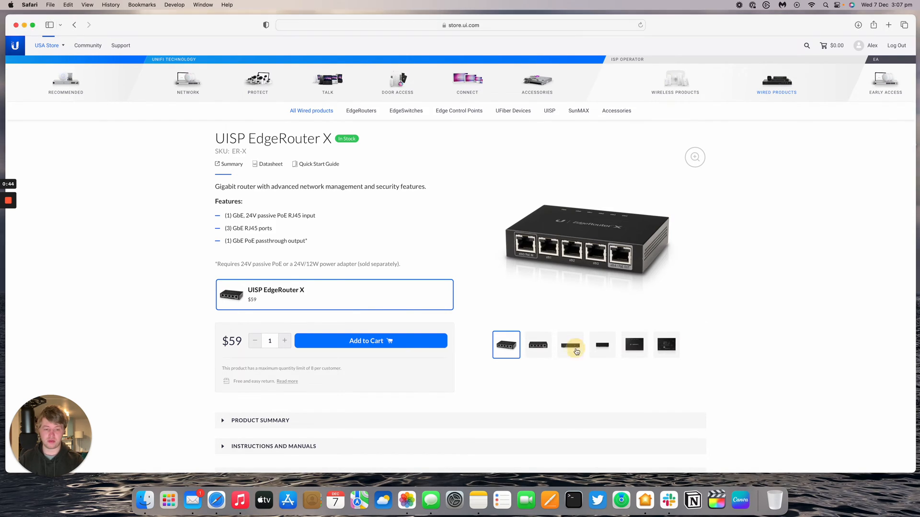
{"action": "left_click", "coordinate": [570, 345]}
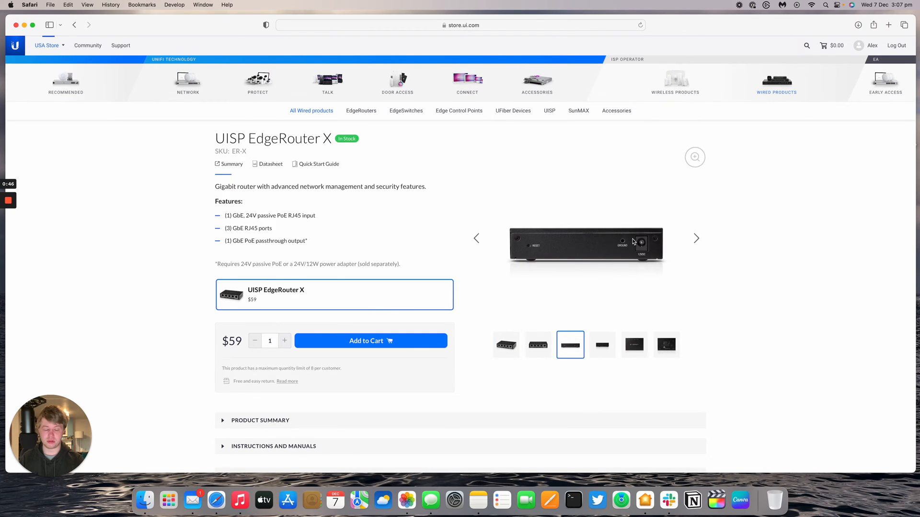
{"action": "left_click", "coordinate": [505, 344]}
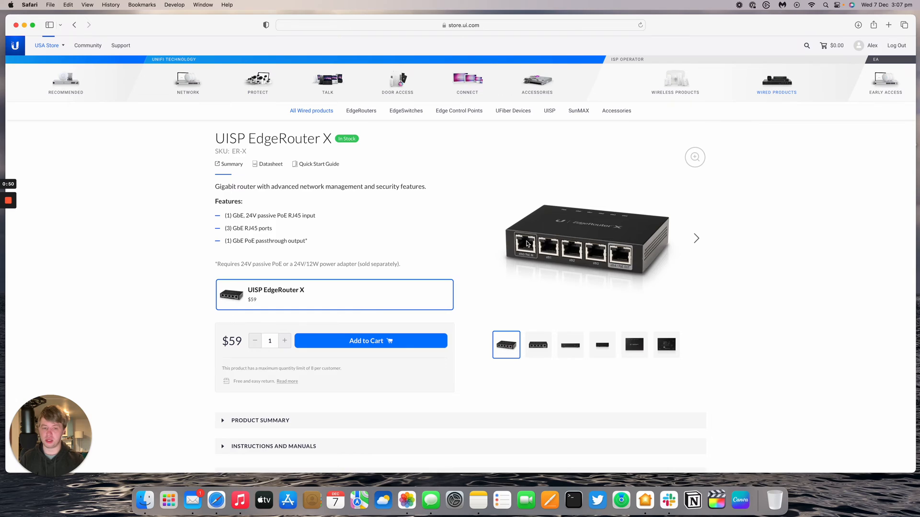
{"action": "mouse_move", "coordinate": [656, 273]}
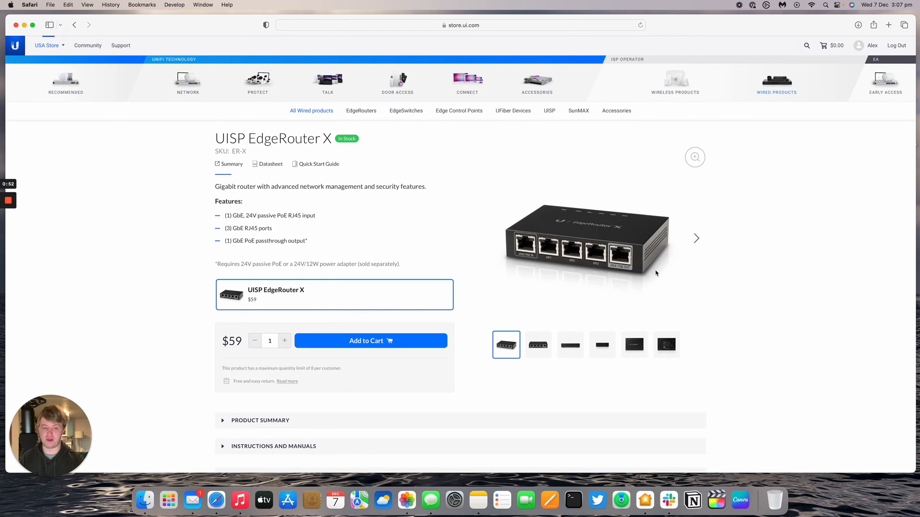
{"action": "mouse_move", "coordinate": [616, 262]}
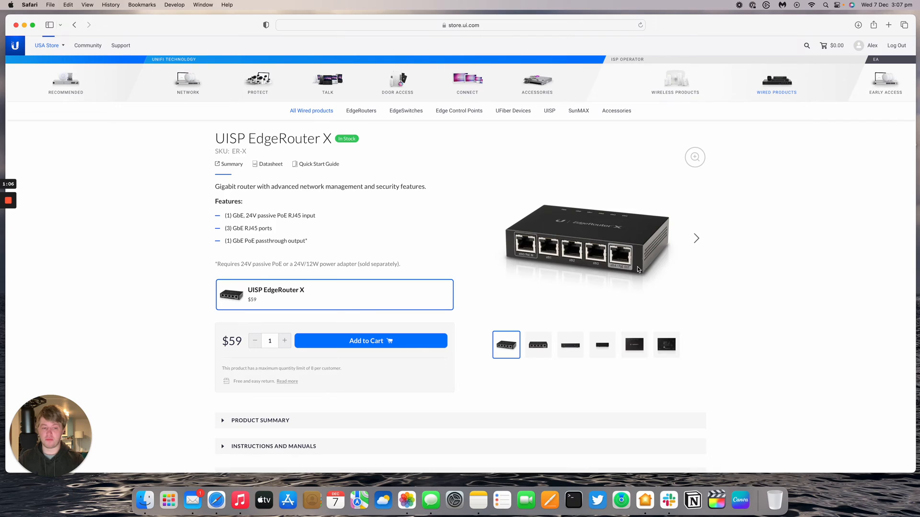
{"action": "mouse_move", "coordinate": [666, 206]}
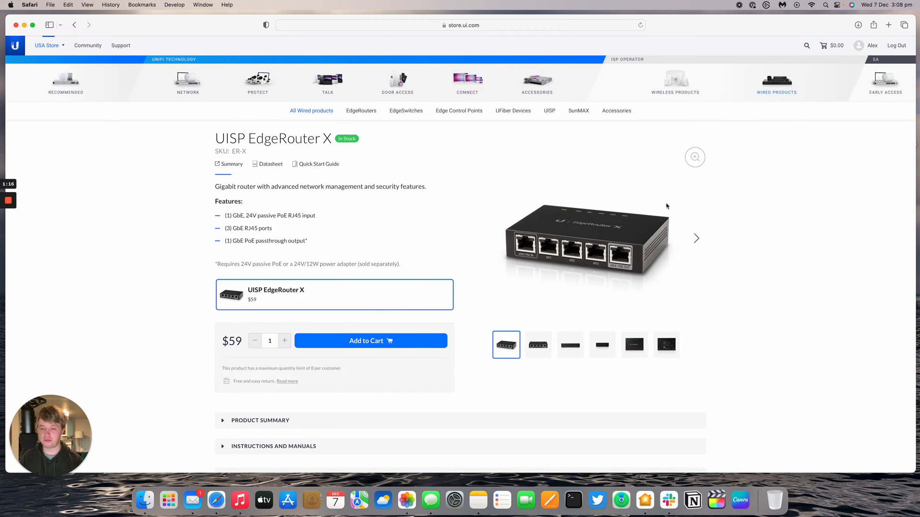
{"action": "mouse_move", "coordinate": [648, 207]}
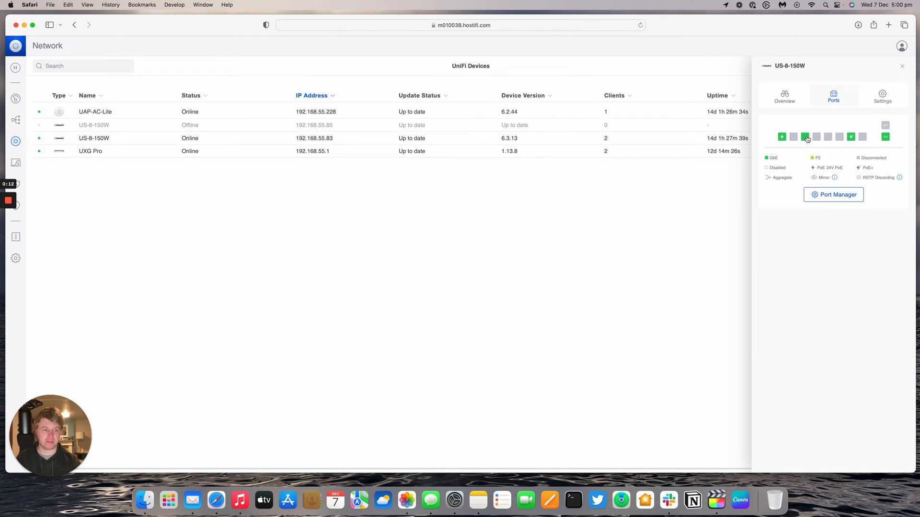
{"action": "mouse_move", "coordinate": [781, 136]}
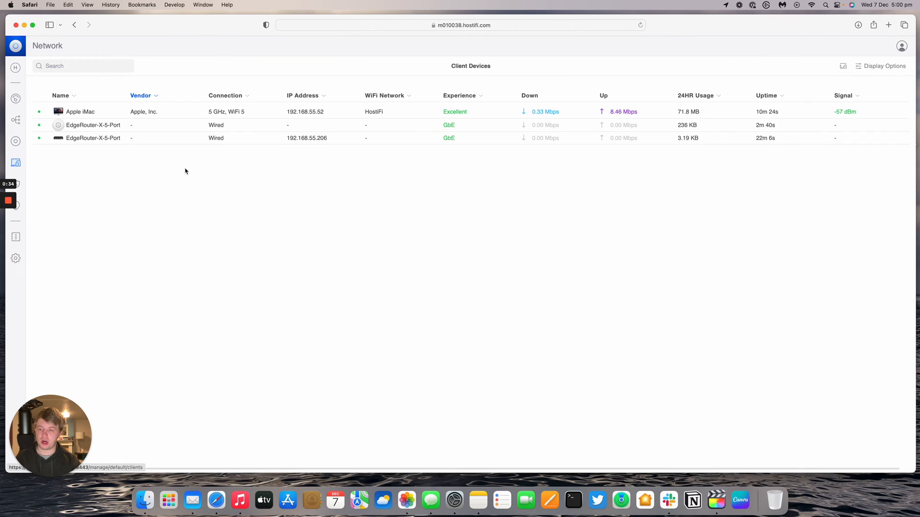
{"action": "left_click", "coordinate": [92, 138]}
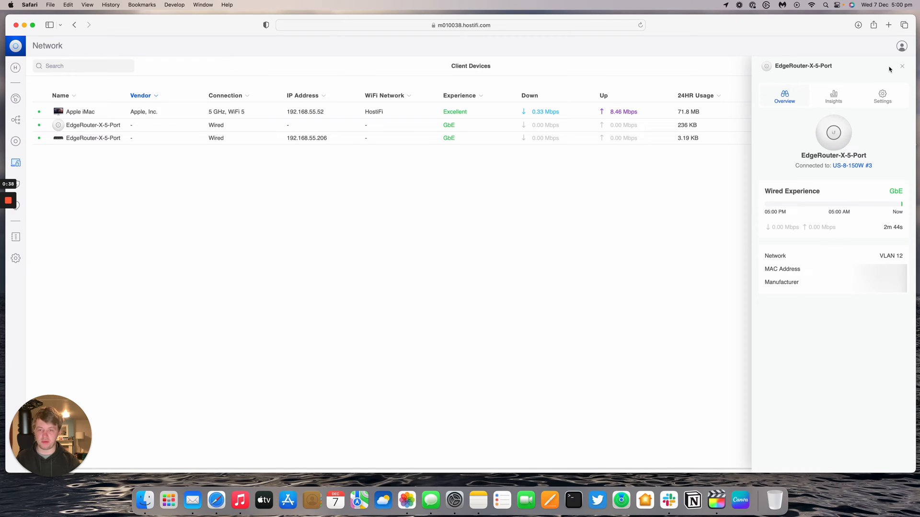
{"action": "mouse_move", "coordinate": [339, 135]}
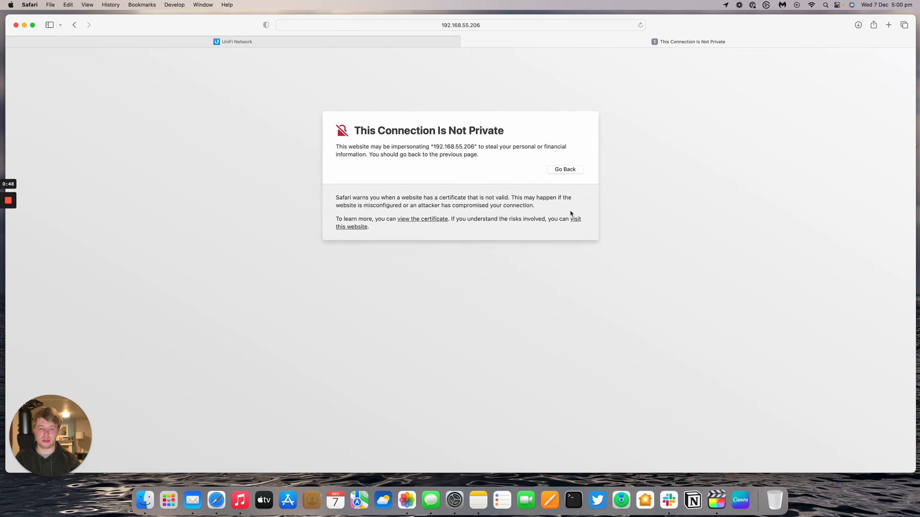
Bypass the 192.168.55.206 certificate warning and log into EdgeMAX as ubnt.
{"action": "left_click", "coordinate": [351, 227]}
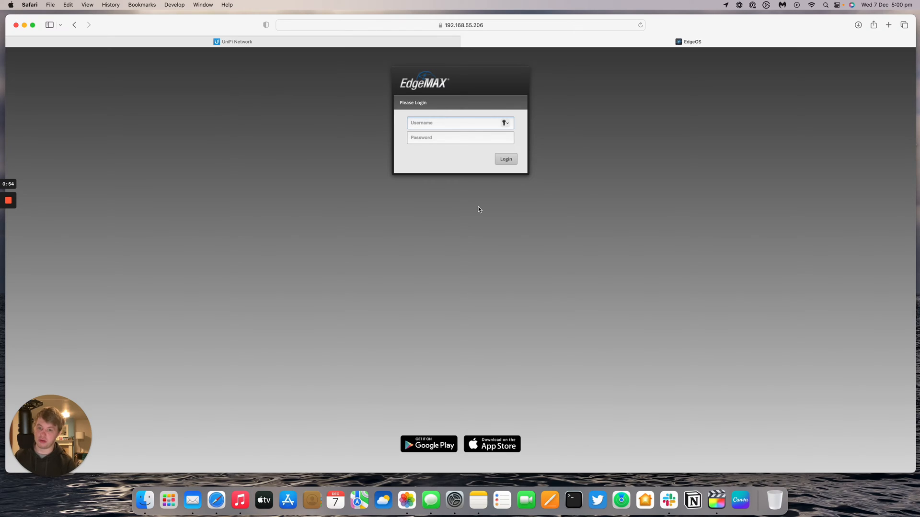
{"action": "type", "text": "u"}
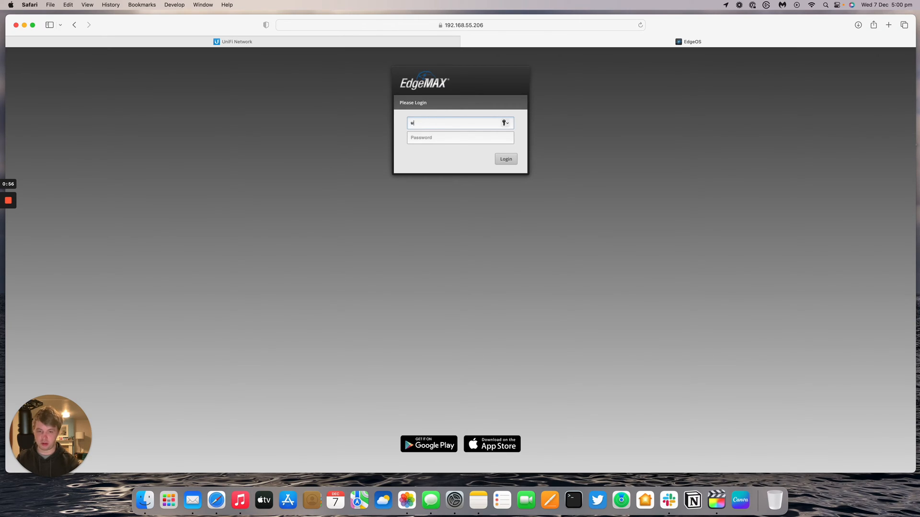
{"action": "type", "text": "••••"}
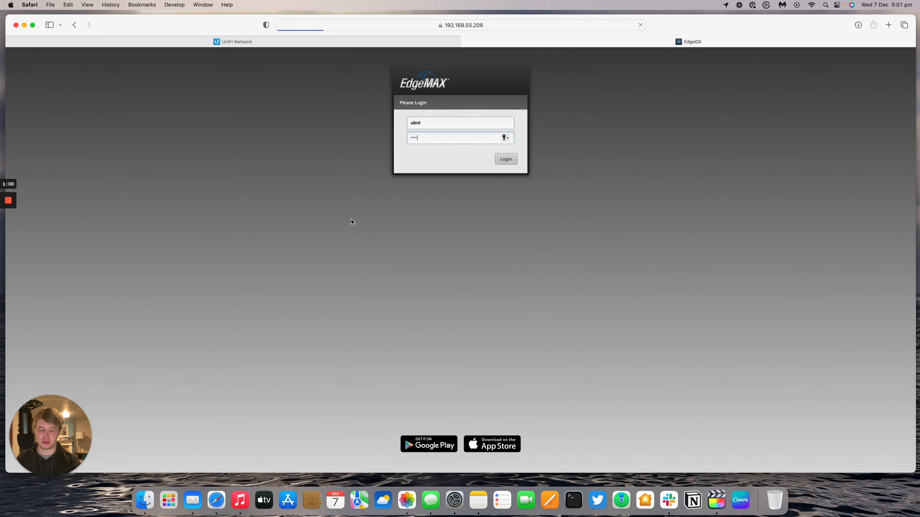
{"action": "left_click", "coordinate": [504, 158]}
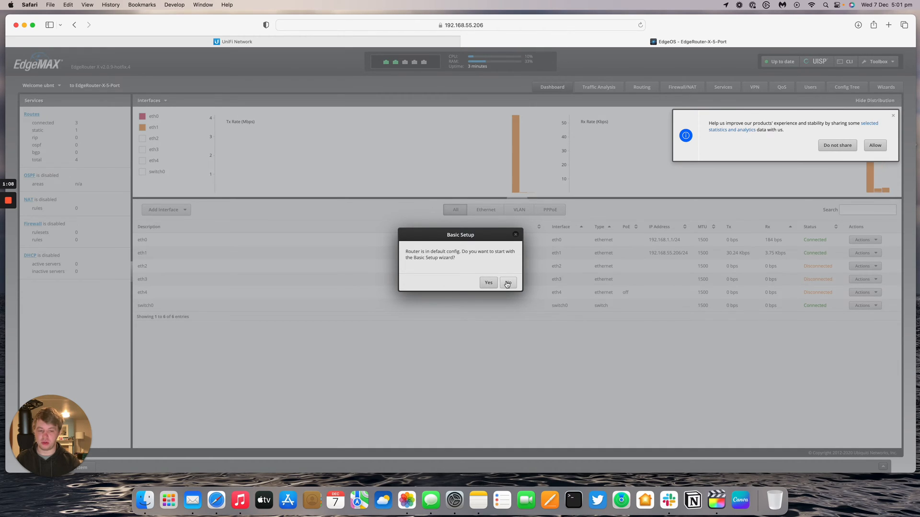
Decline the Basic Setup wizard and allow analytics sharing.
{"action": "left_click", "coordinate": [506, 282]}
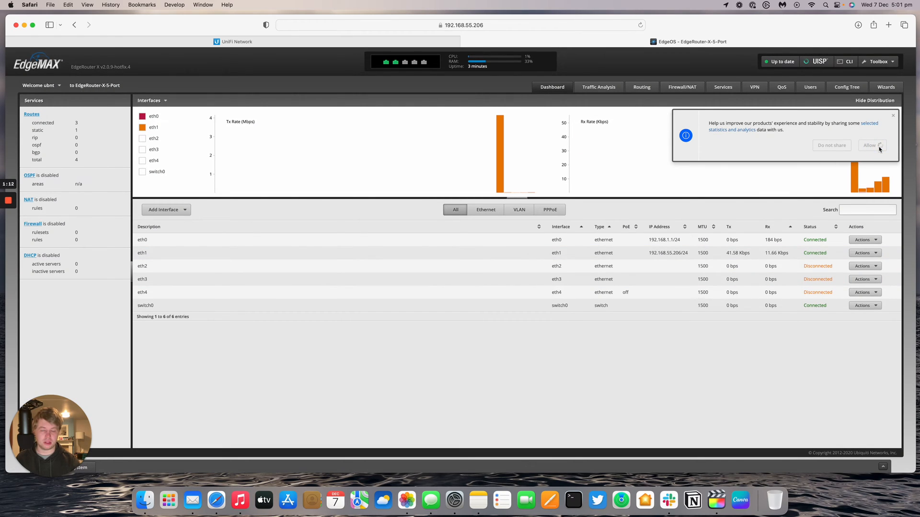
{"action": "left_click", "coordinate": [870, 144]}
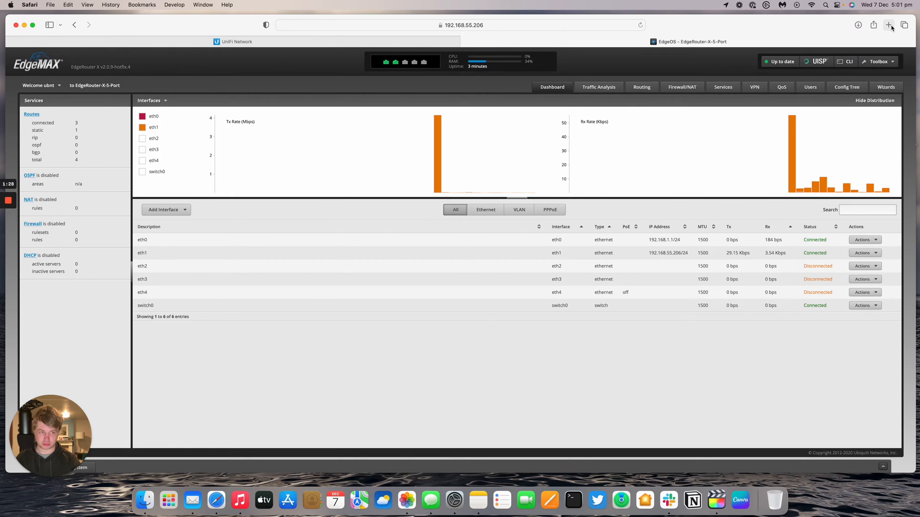
Show the EdgeMAX downloads at ui.com/download in a new tab, then go to UI Community.
{"action": "left_click", "coordinate": [888, 24]}
{"action": "type", "text": "ui.com/down"}
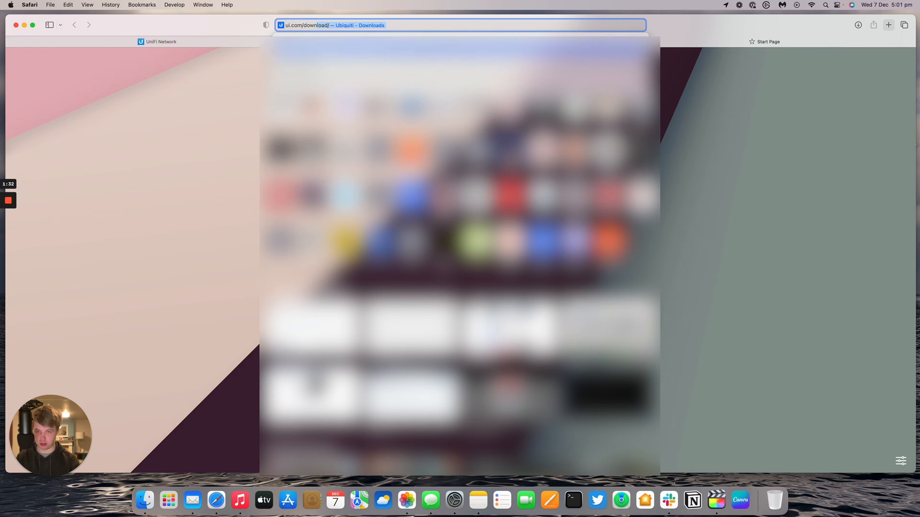
{"action": "left_click", "coordinate": [499, 77]}
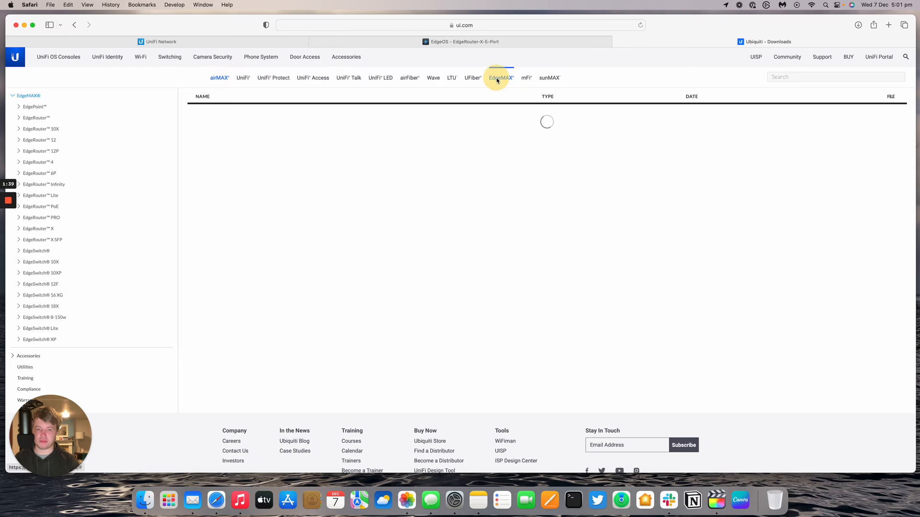
{"action": "left_click", "coordinate": [501, 78]}
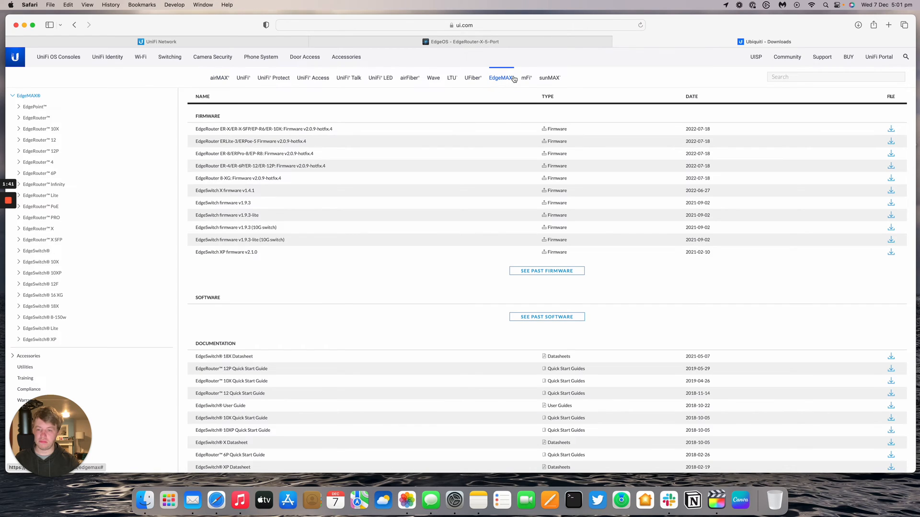
{"action": "mouse_move", "coordinate": [333, 149]}
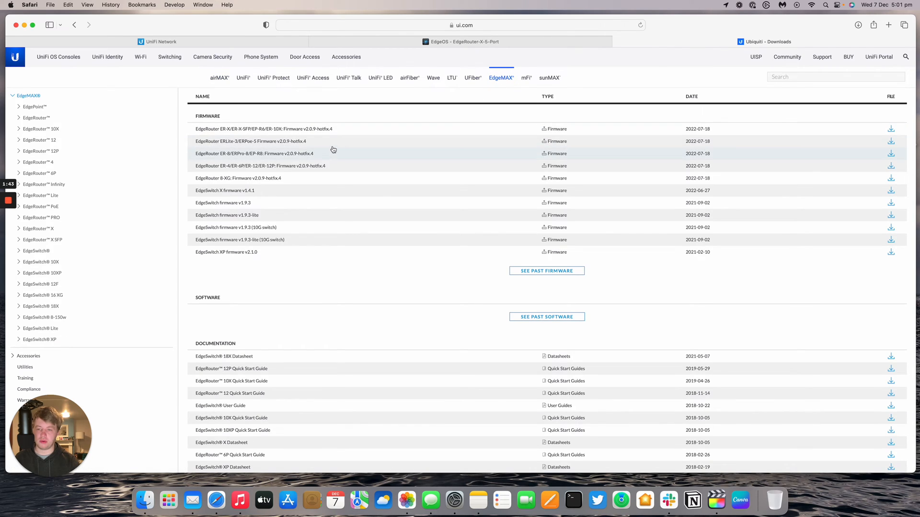
{"action": "left_click", "coordinate": [264, 129]}
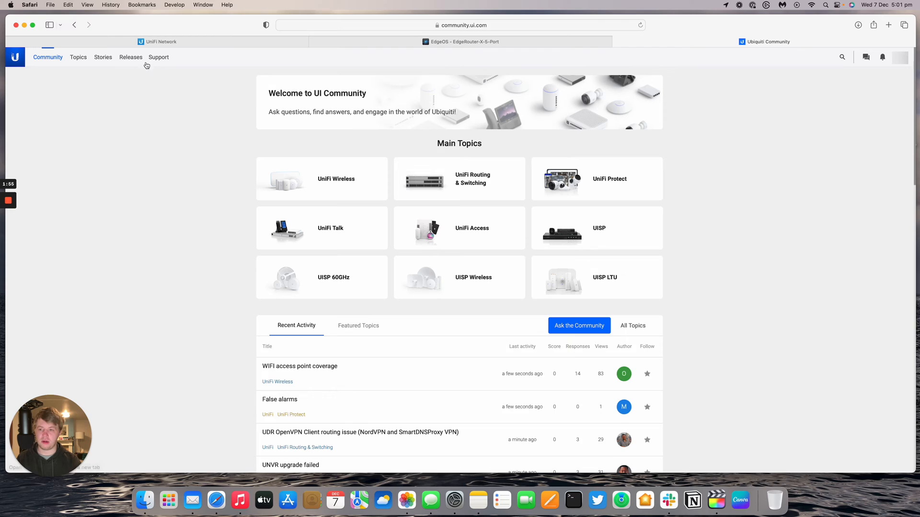
Filter Community releases to EdgeMAX and download the v2.0.9-hotfix.5 firmware for ER-X.
{"action": "left_click", "coordinate": [131, 57]}
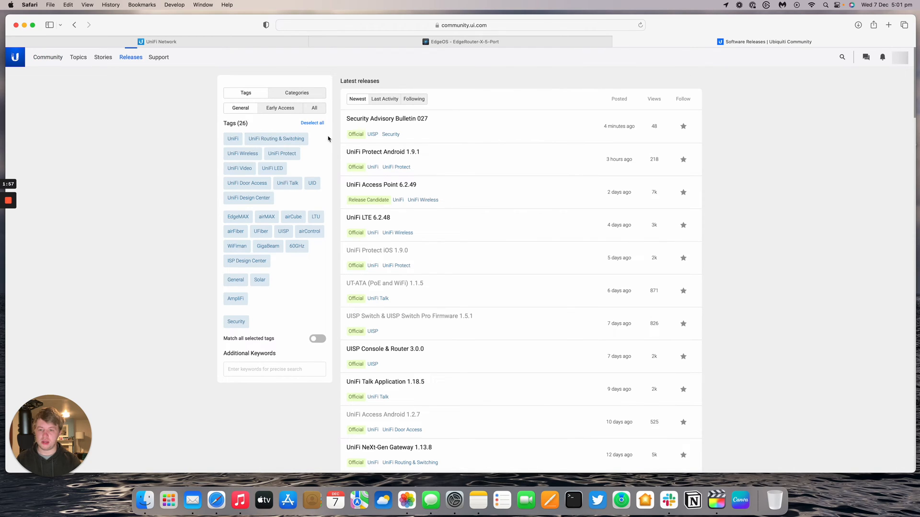
{"action": "left_click", "coordinate": [312, 122]}
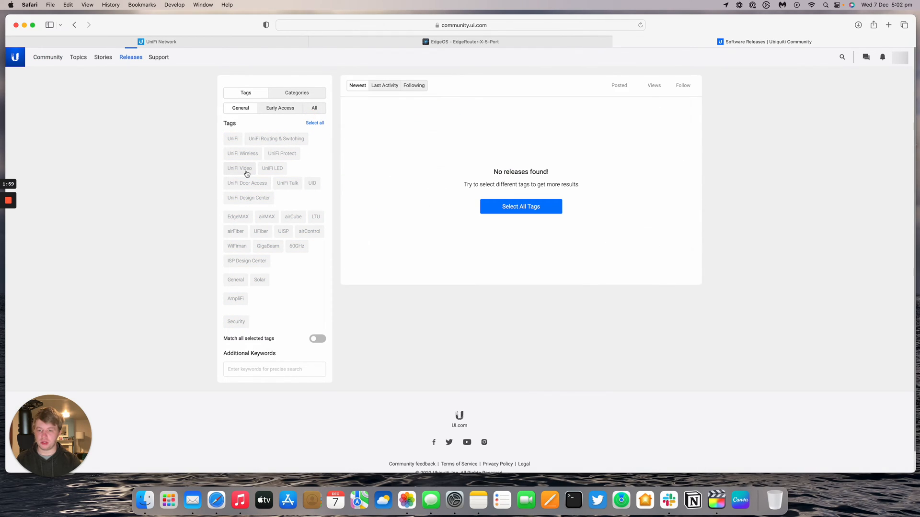
{"action": "left_click", "coordinate": [238, 217]}
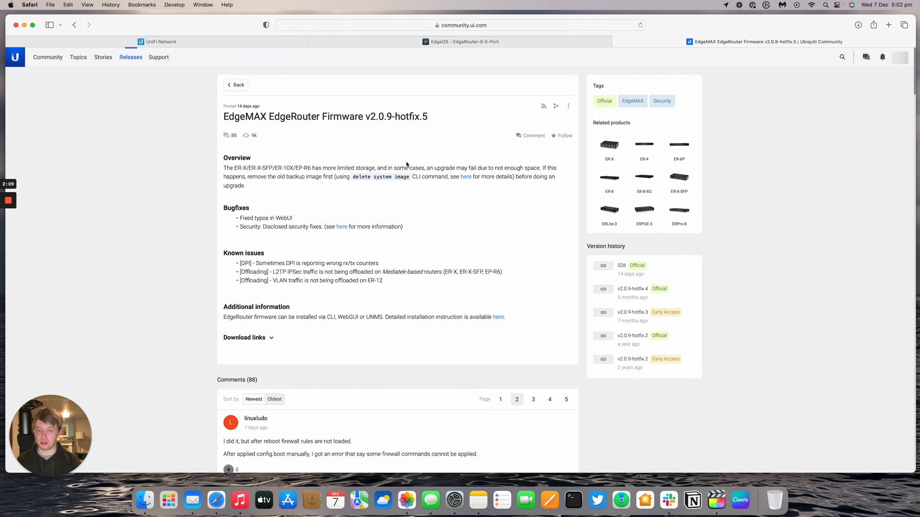
{"action": "left_click", "coordinate": [245, 337]}
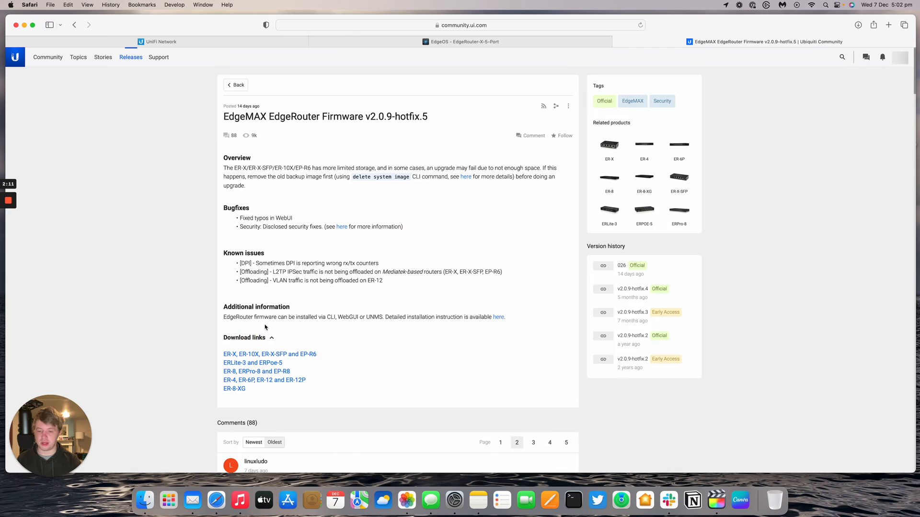
{"action": "left_click", "coordinate": [887, 24]}
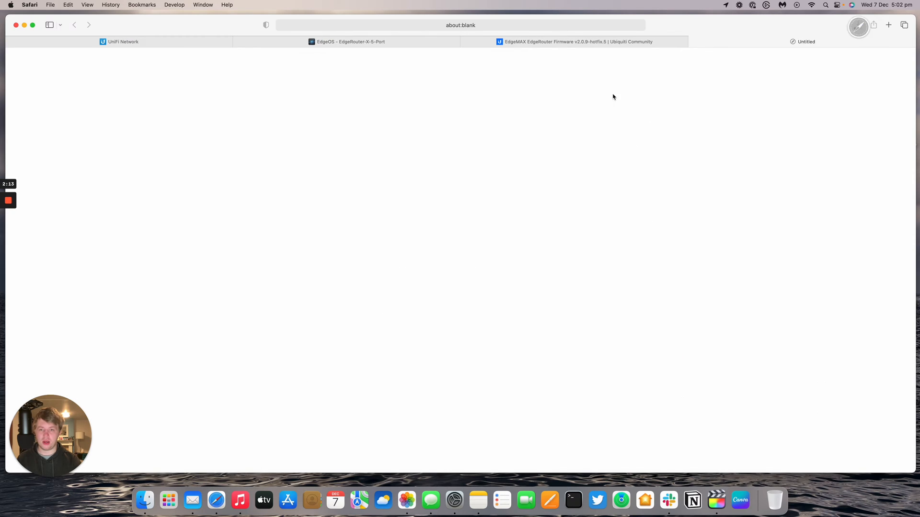
{"action": "left_click", "coordinate": [858, 24]}
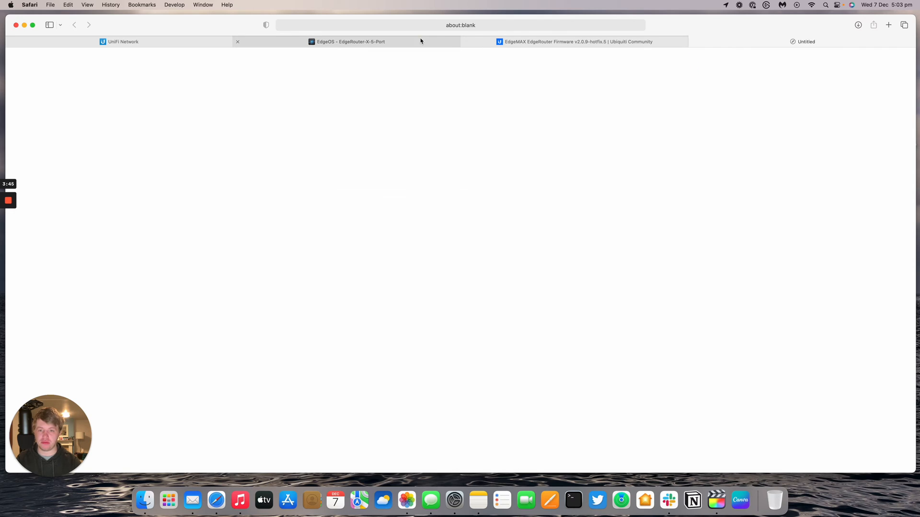
Return to EdgeOS and scroll System settings to Configuration Management & Device Maintenance.
{"action": "left_click", "coordinate": [350, 42]}
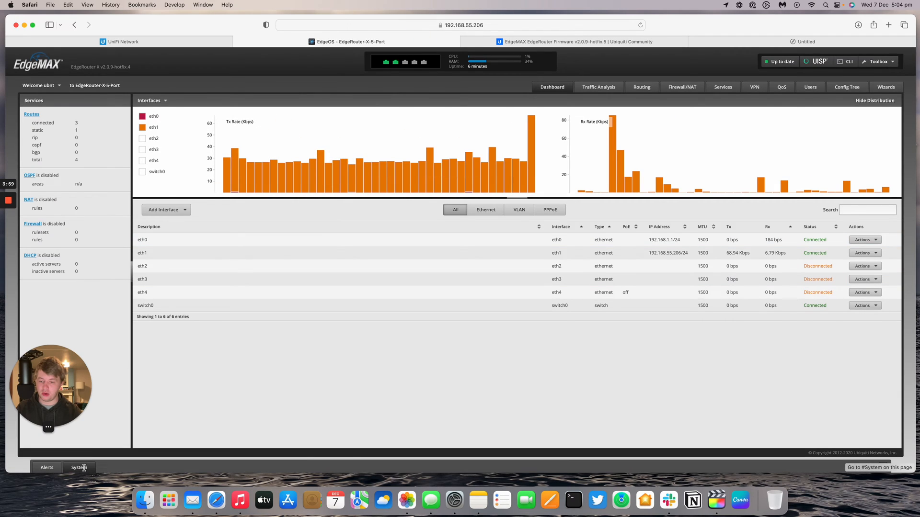
{"action": "left_click", "coordinate": [79, 468]}
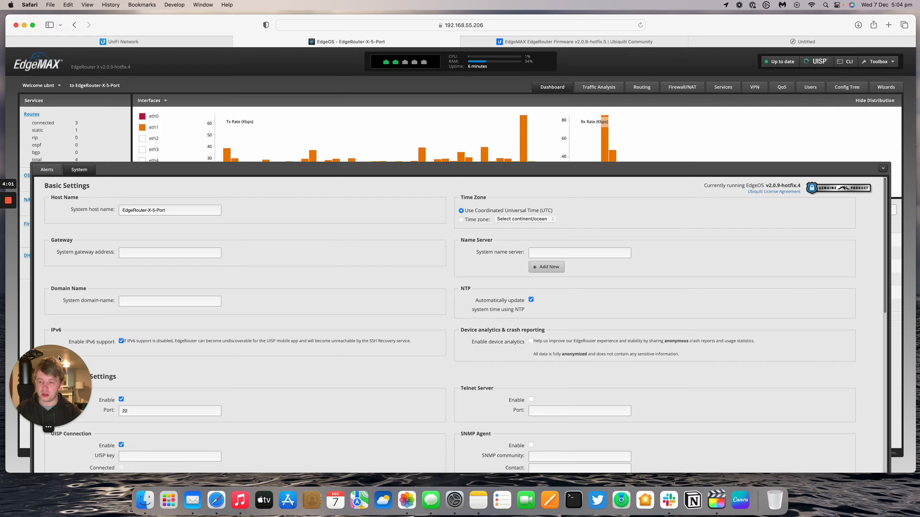
{"action": "scroll", "scroll_direction": "down", "scroll_amount": 3}
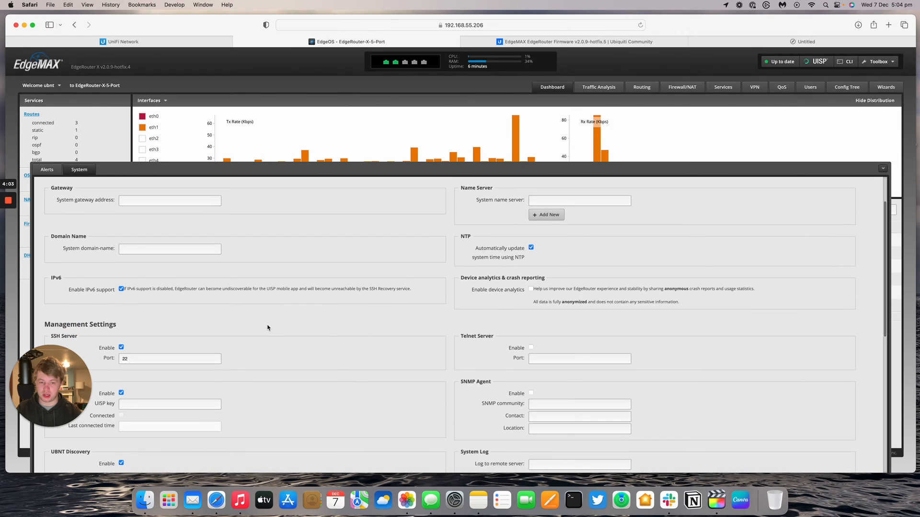
{"action": "scroll", "scroll_direction": "down", "scroll_amount": 3}
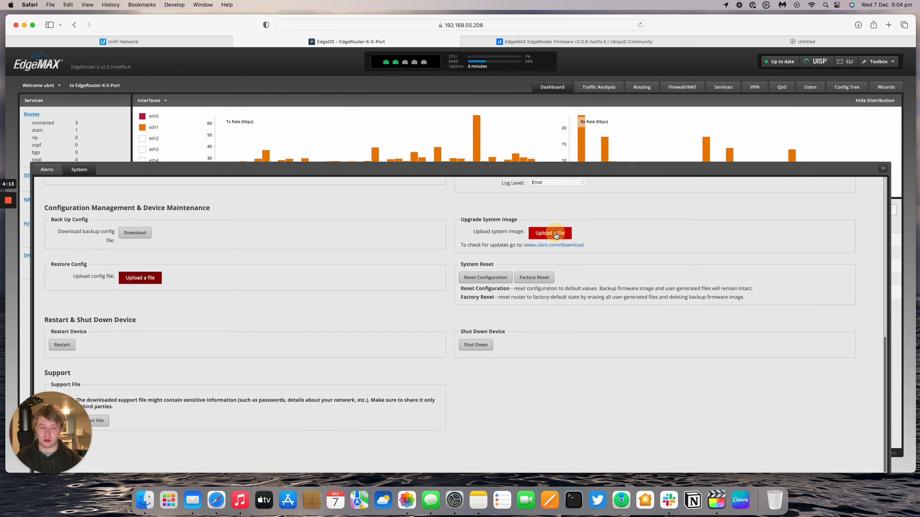
Upload the ER-e50 v2.0.9-hotfix.5 .tar from Downloads as the new system image.
{"action": "left_click", "coordinate": [549, 233]}
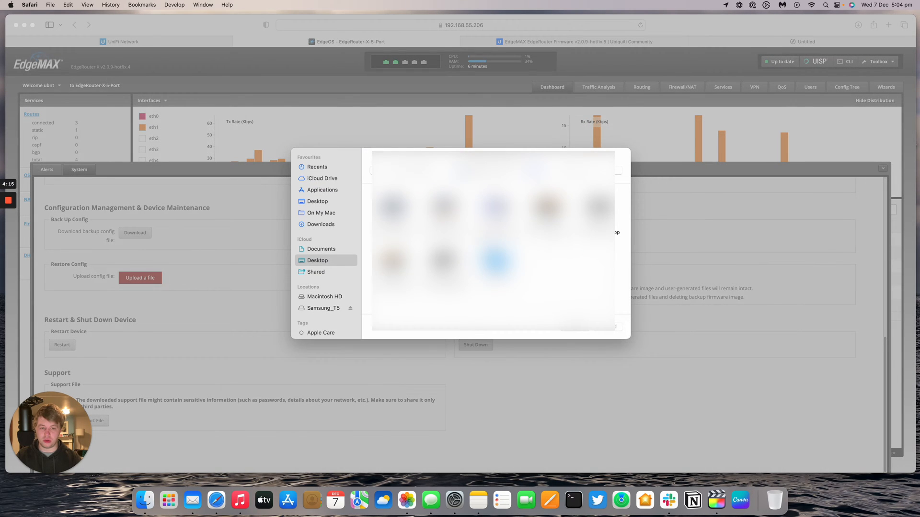
{"action": "left_click", "coordinate": [320, 225]}
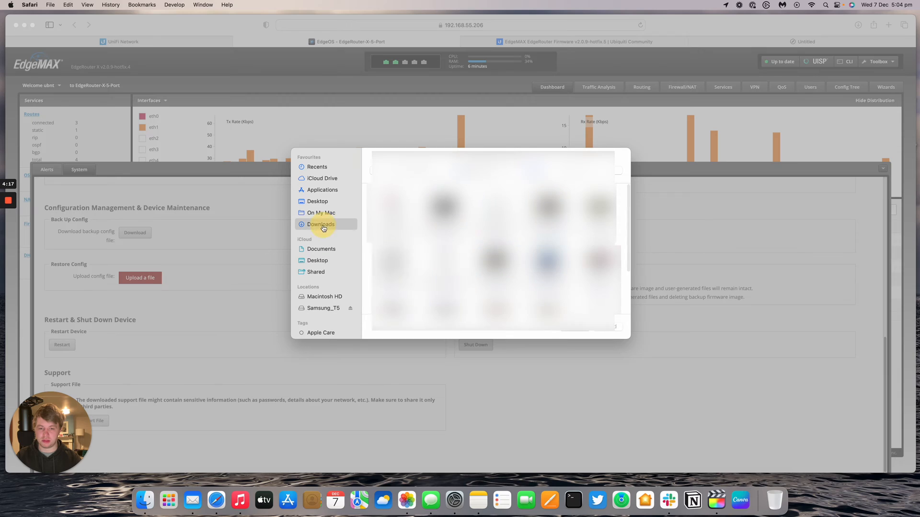
{"action": "left_click", "coordinate": [320, 224]}
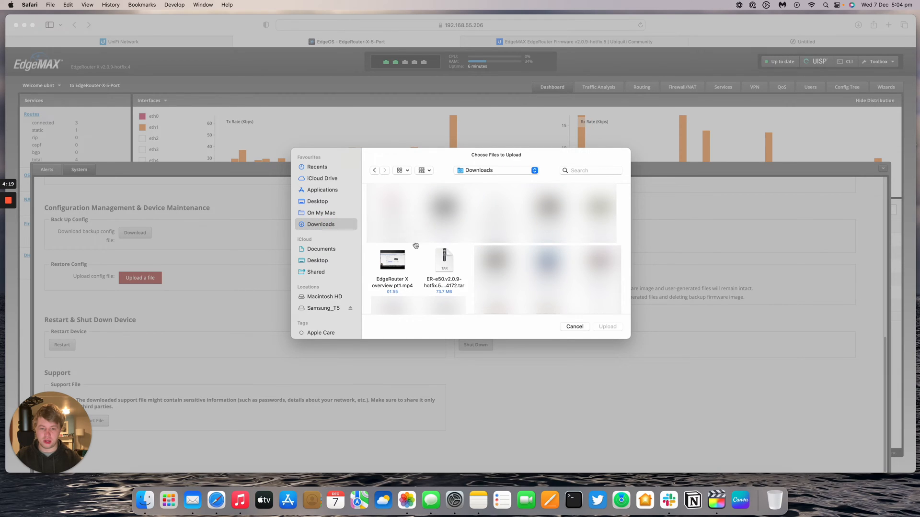
{"action": "left_click", "coordinate": [444, 264]}
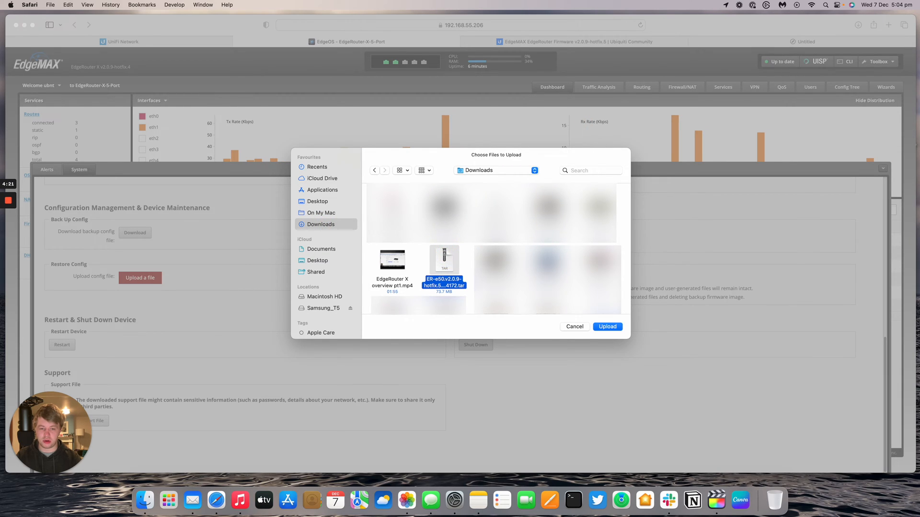
{"action": "left_click", "coordinate": [607, 326]}
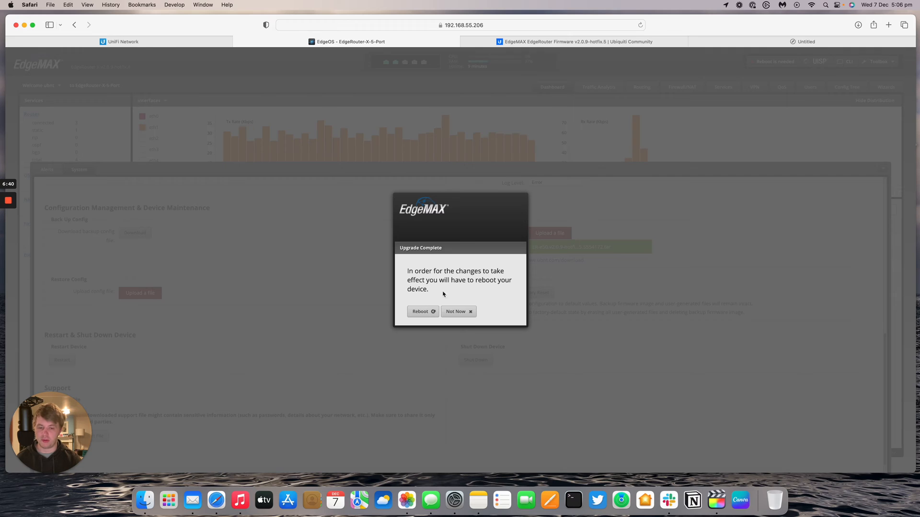
Reboot the router to apply the v2.0.9-hotfix.5 firmware.
{"action": "left_click", "coordinate": [422, 311]}
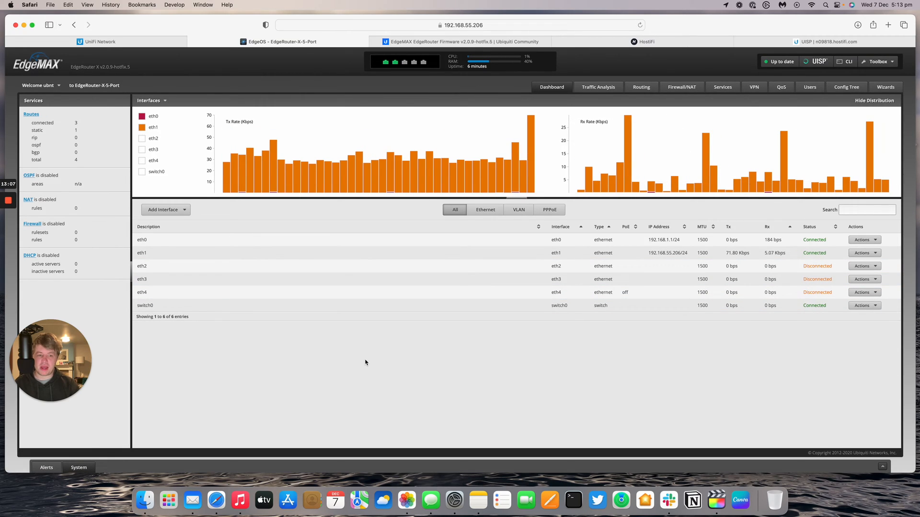
{"action": "mouse_move", "coordinate": [368, 363]}
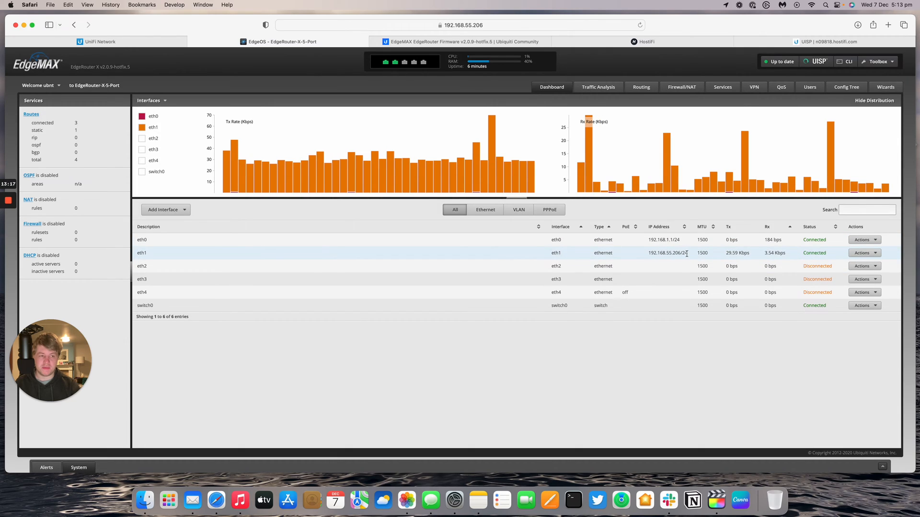
Run the Basic Setup wizard with eth0 as the DHCP internet port, keeping existing users.
{"action": "left_click", "coordinate": [886, 87]}
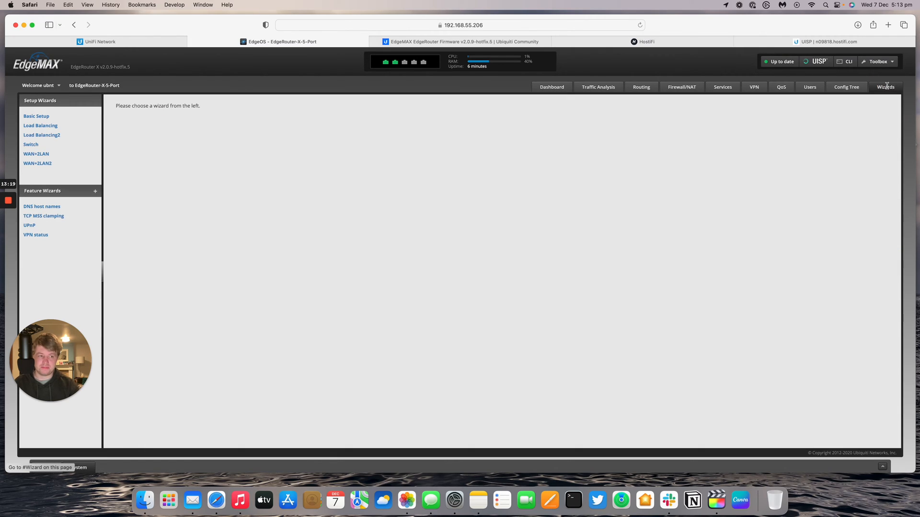
{"action": "left_click", "coordinate": [36, 116]}
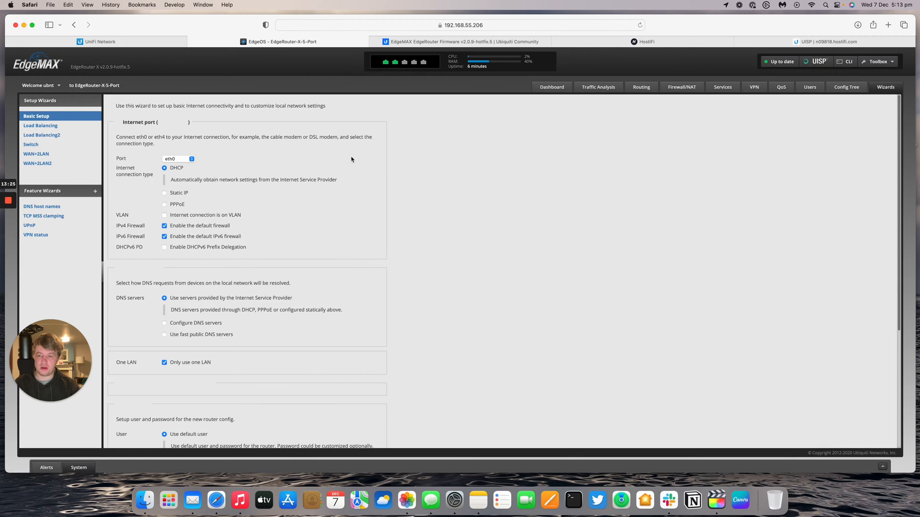
{"action": "mouse_move", "coordinate": [186, 164]}
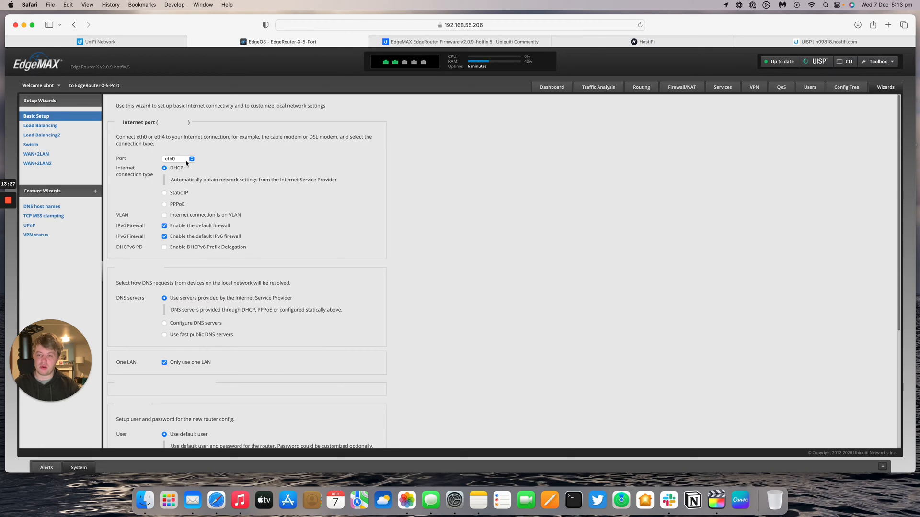
{"action": "left_click", "coordinate": [177, 158]}
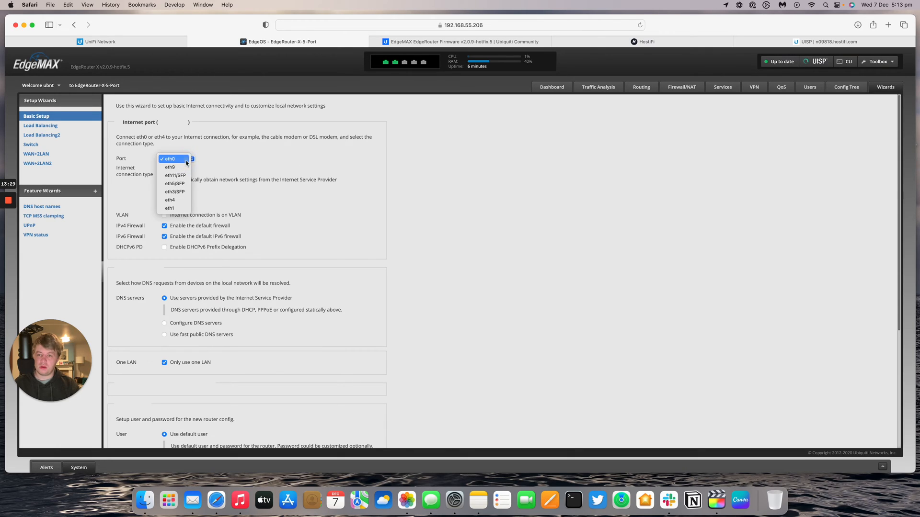
{"action": "left_click", "coordinate": [170, 159]}
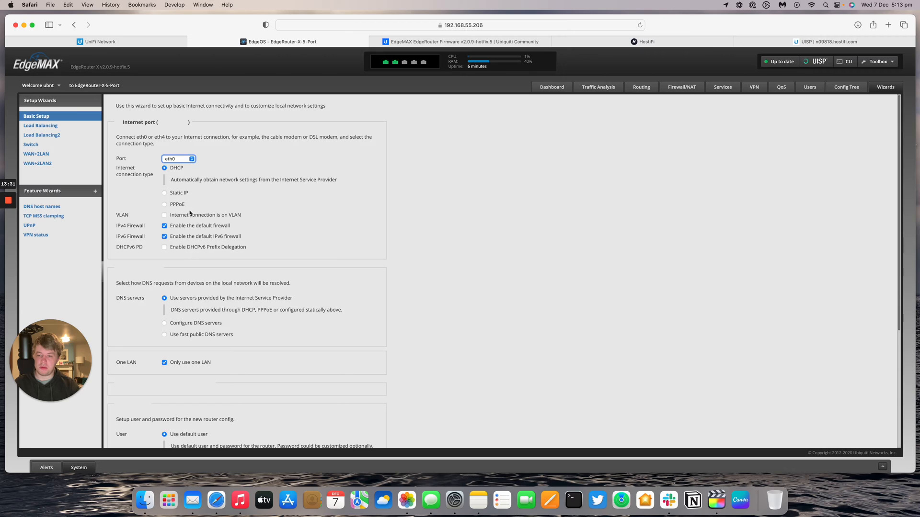
{"action": "scroll", "scroll_direction": "down", "scroll_amount": 3}
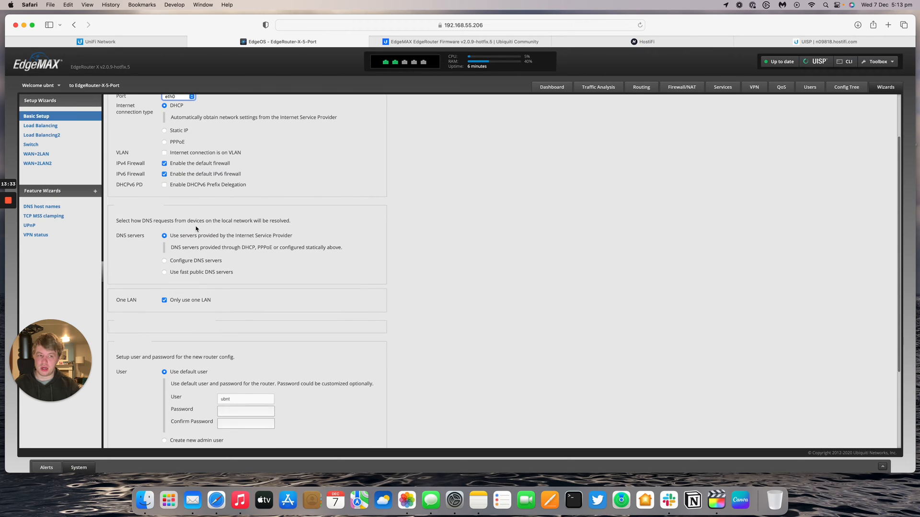
{"action": "scroll", "scroll_direction": "down", "scroll_amount": 3}
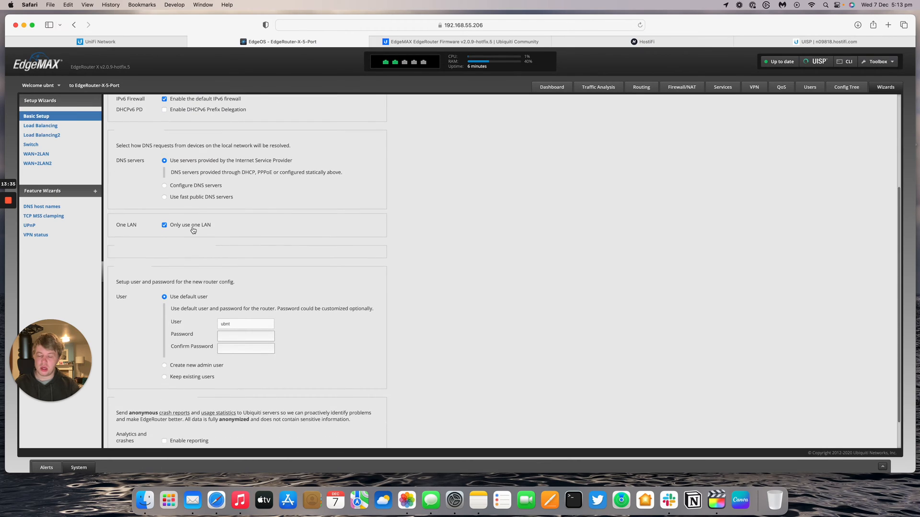
{"action": "mouse_move", "coordinate": [372, 86]}
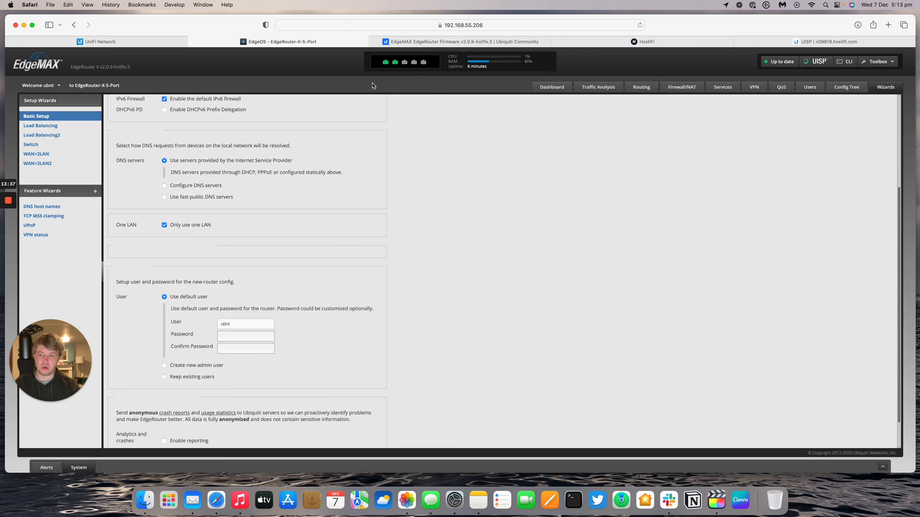
{"action": "mouse_move", "coordinate": [232, 228]}
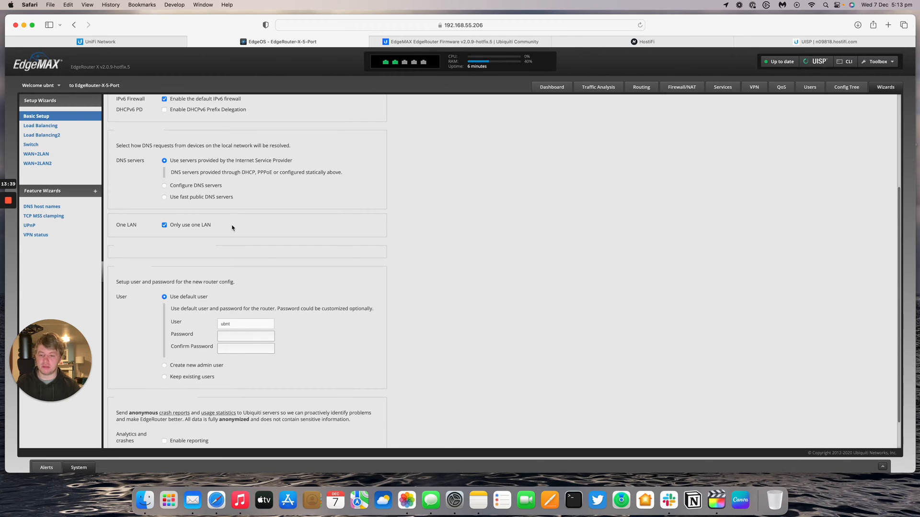
{"action": "scroll", "scroll_direction": "down", "scroll_amount": 3}
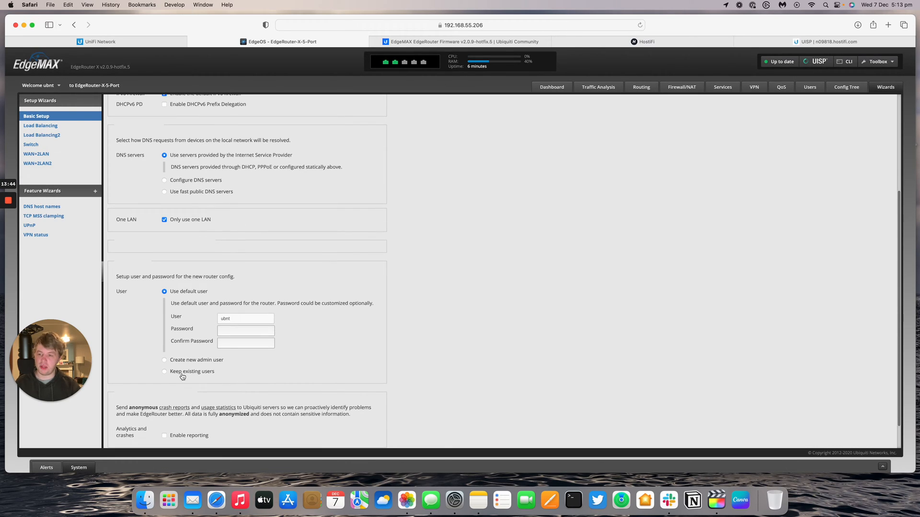
{"action": "left_click", "coordinate": [245, 343]}
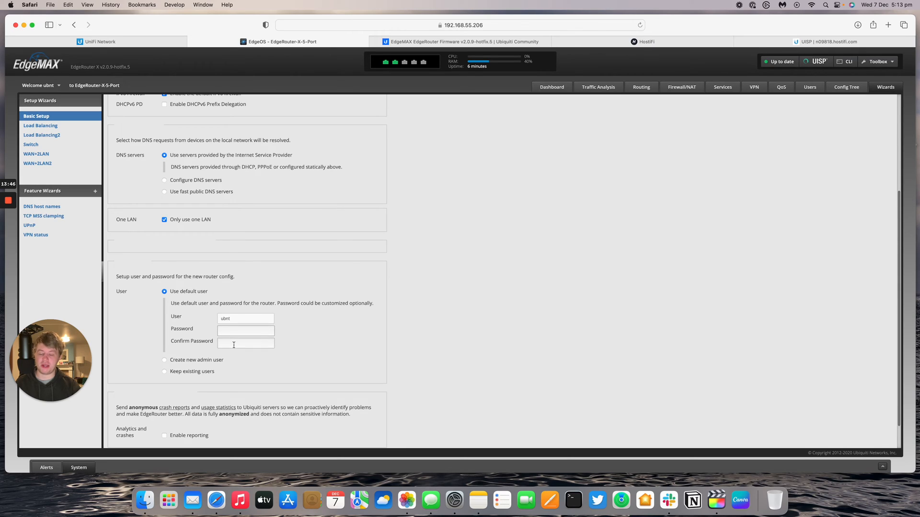
{"action": "mouse_move", "coordinate": [192, 374]}
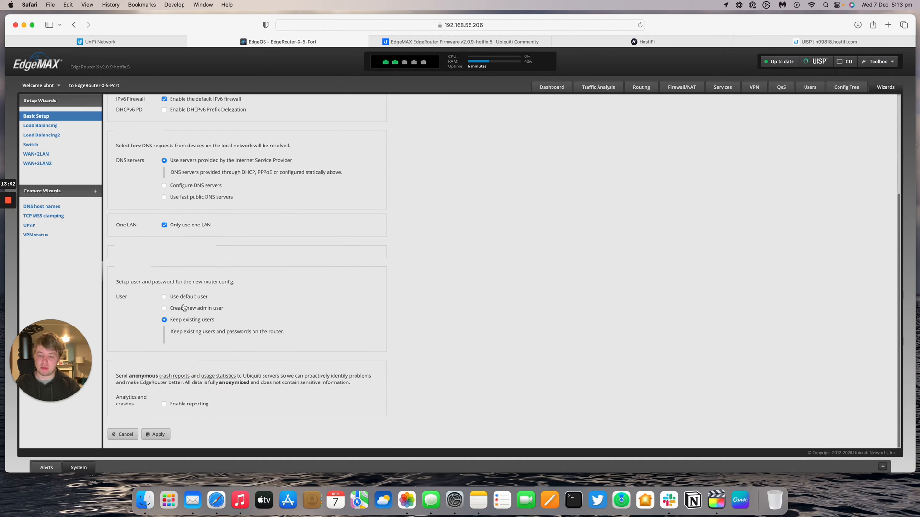
{"action": "scroll", "scroll_direction": "up", "scroll_amount": 3}
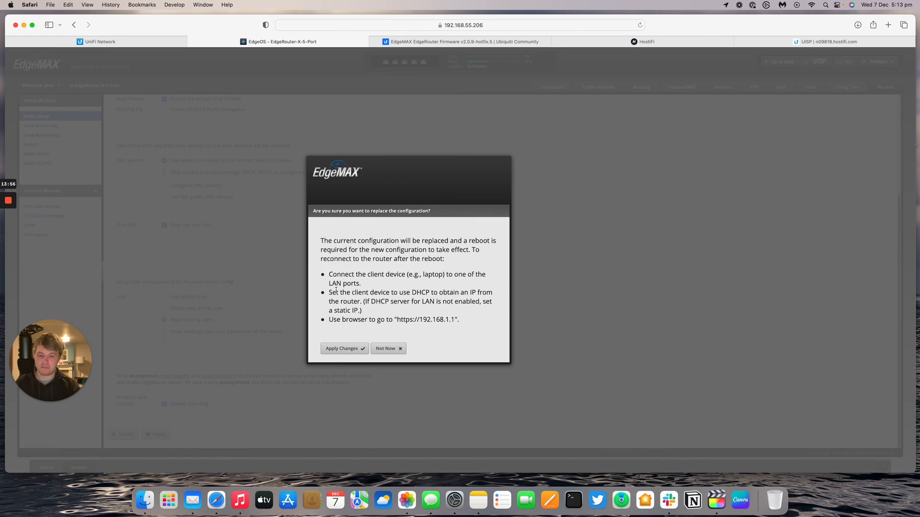
{"action": "mouse_move", "coordinate": [377, 276]}
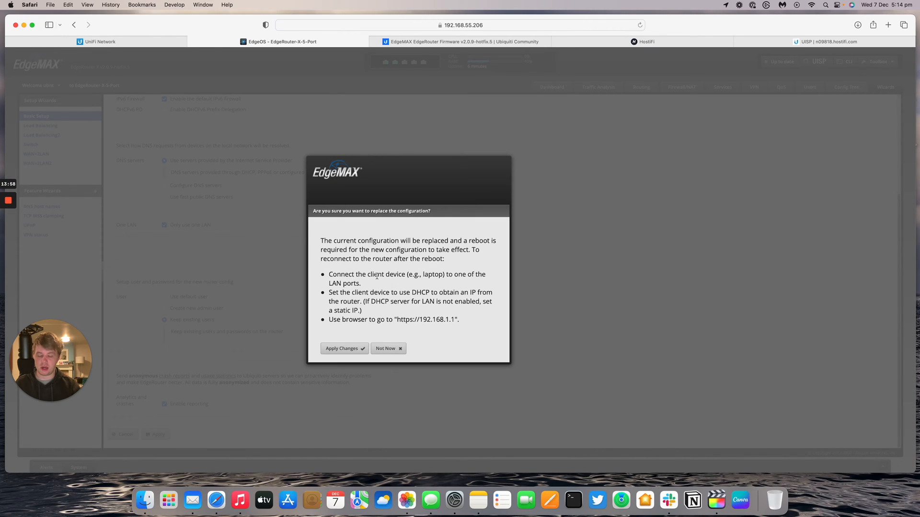
{"action": "mouse_move", "coordinate": [369, 313]}
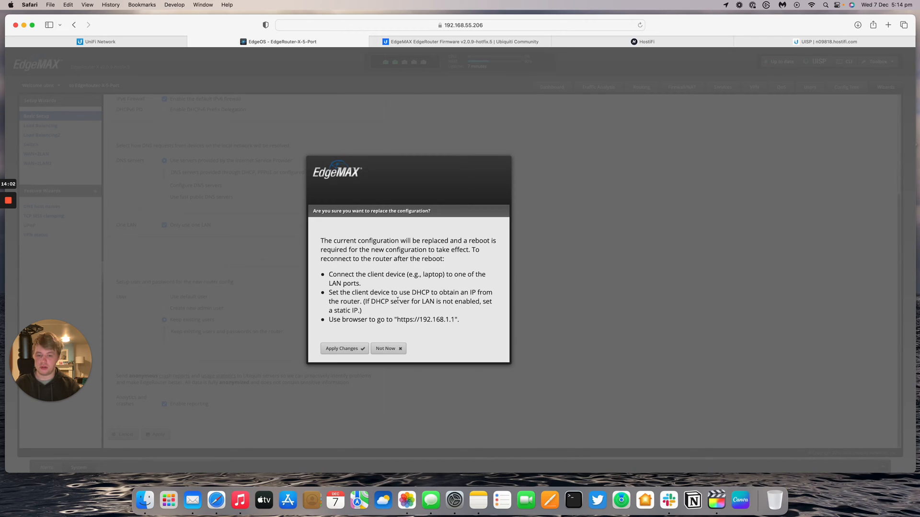
{"action": "mouse_move", "coordinate": [391, 313]}
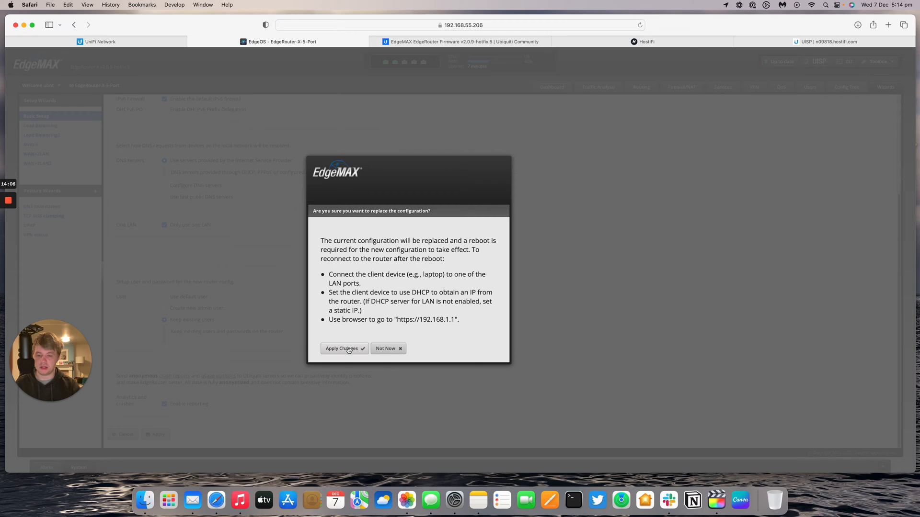
Confirm replacing the configuration with Basic Setup and reboot the router.
{"action": "left_click", "coordinate": [342, 348]}
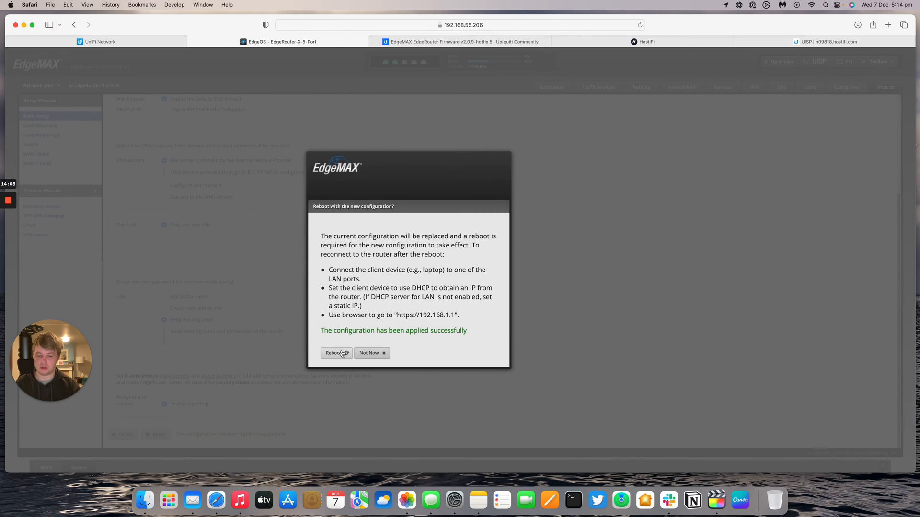
{"action": "left_click", "coordinate": [336, 352]}
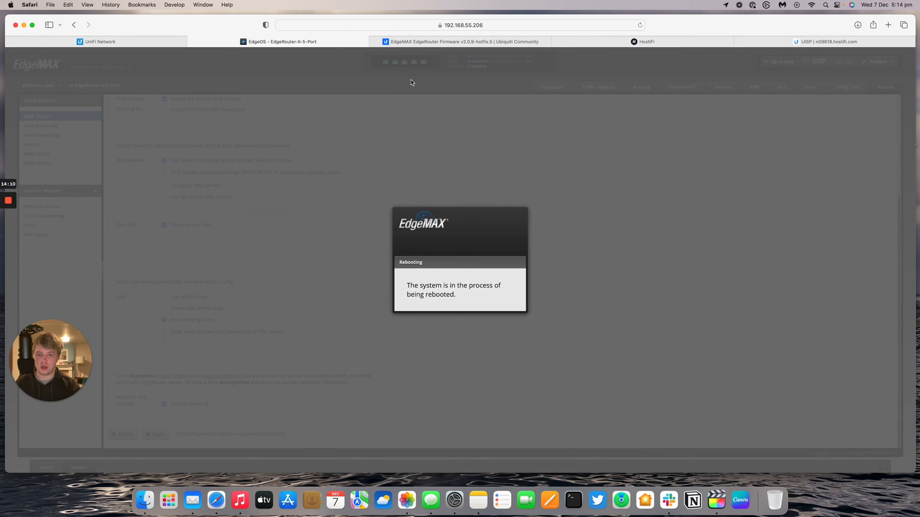
Change the US-8-150W switch's Port 1 profile from VLAN 12 to All and apply.
{"action": "left_click", "coordinate": [96, 41]}
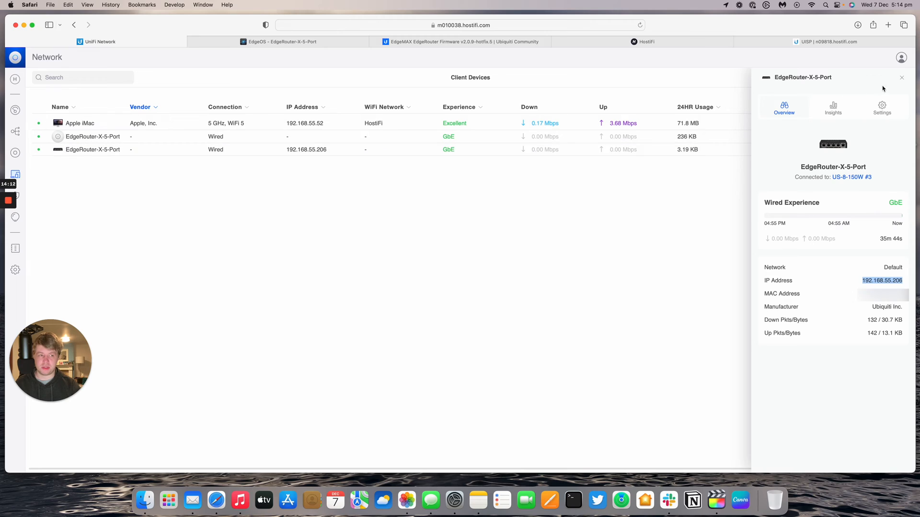
{"action": "left_click", "coordinate": [901, 76]}
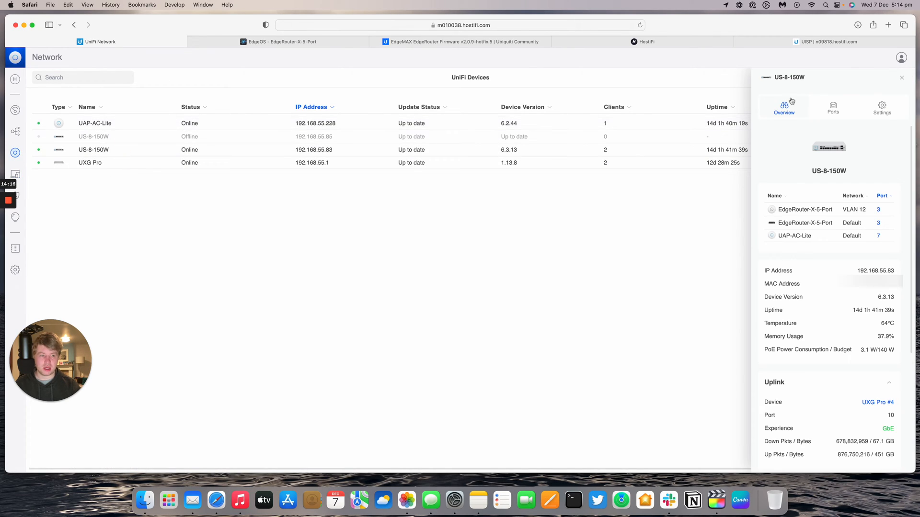
{"action": "left_click", "coordinate": [832, 107]}
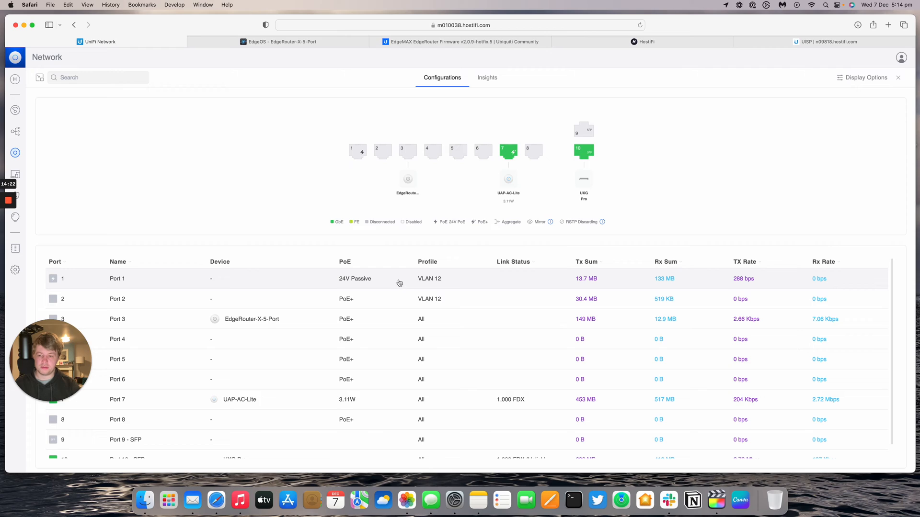
{"action": "left_click", "coordinate": [63, 278]}
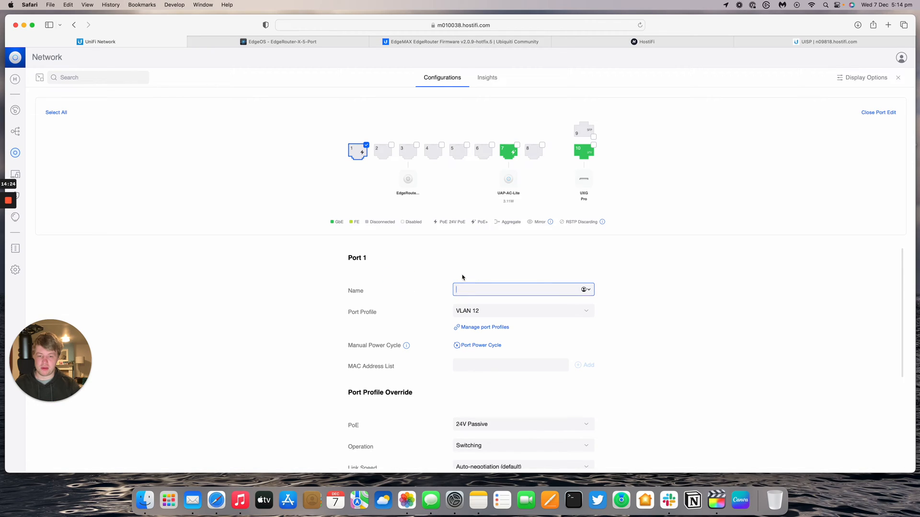
{"action": "left_click", "coordinate": [522, 310]}
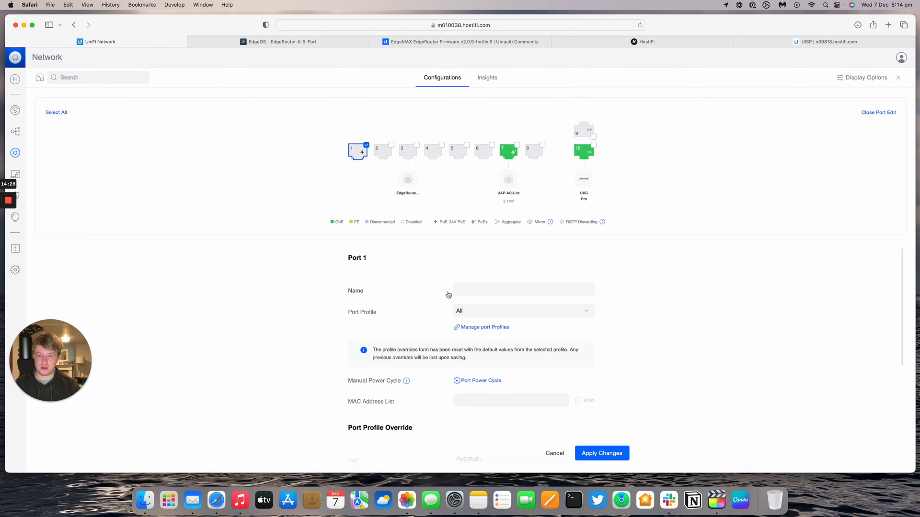
{"action": "scroll", "scroll_direction": "down", "scroll_amount": 3}
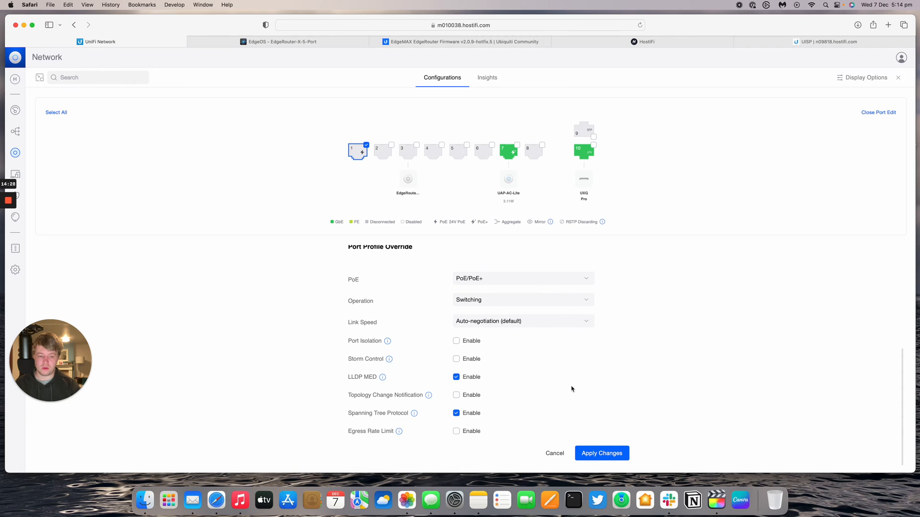
{"action": "mouse_move", "coordinate": [386, 274]}
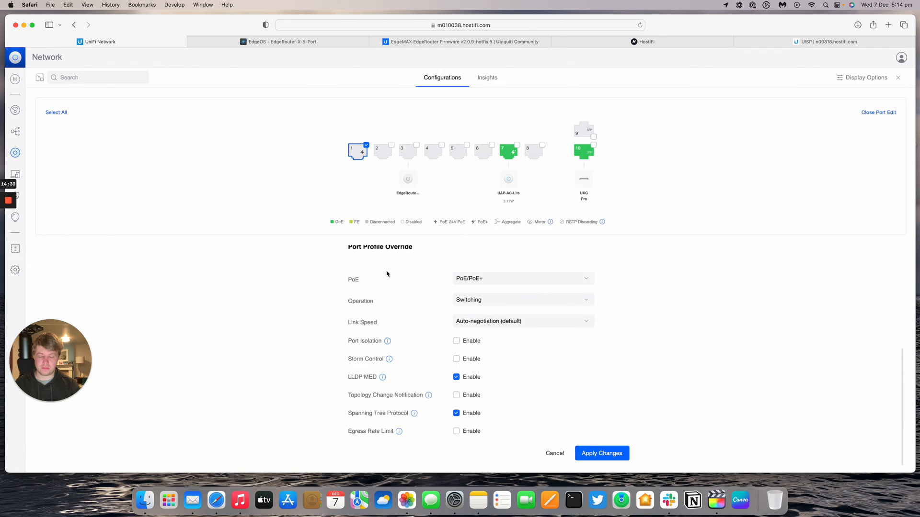
{"action": "left_click", "coordinate": [601, 453]}
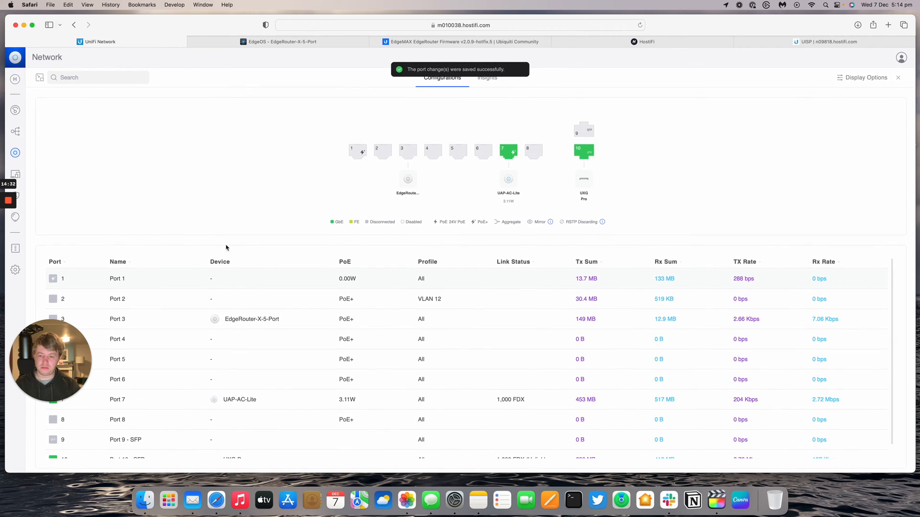
Open Port 3's settings on the switch and apply its changes.
{"action": "left_click", "coordinate": [407, 151]}
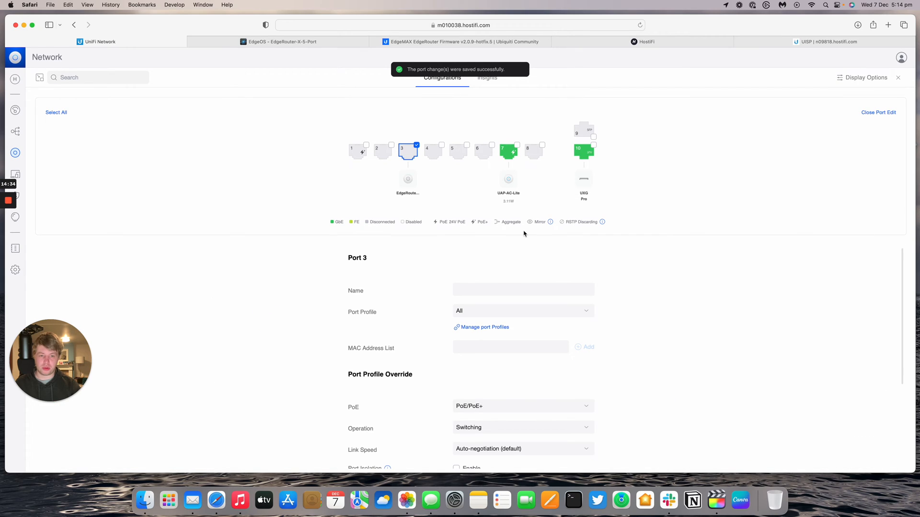
{"action": "left_click", "coordinate": [522, 311]}
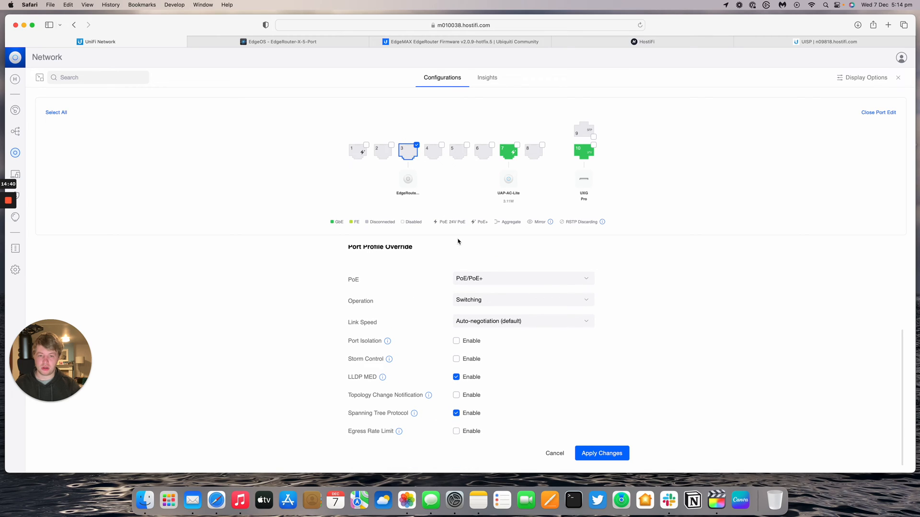
{"action": "mouse_move", "coordinate": [410, 148]}
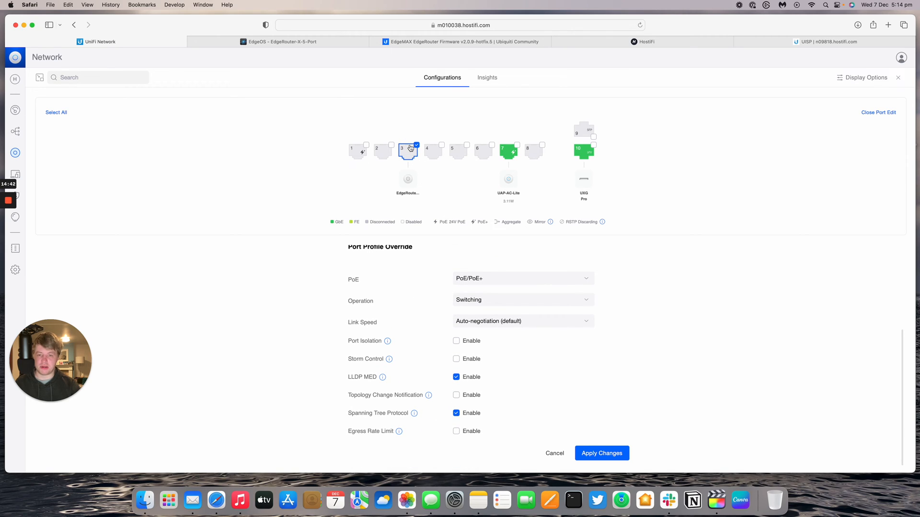
{"action": "mouse_move", "coordinate": [590, 431]}
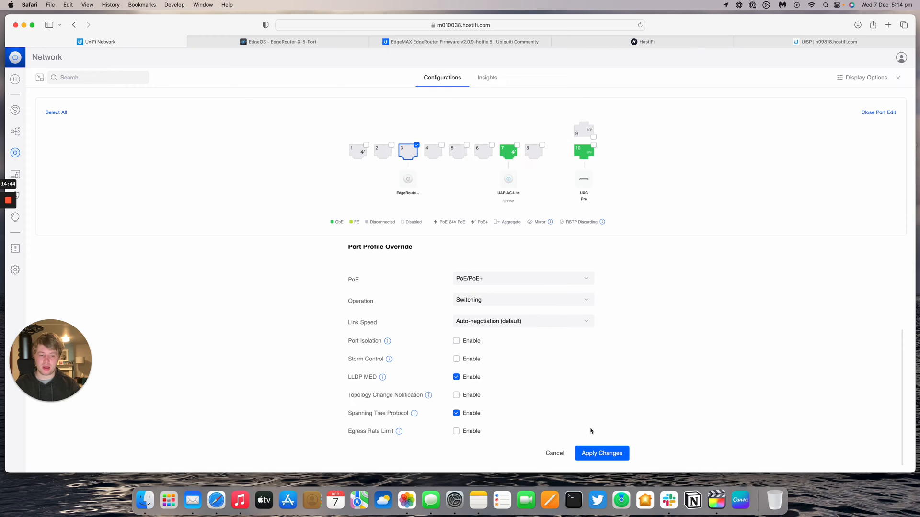
{"action": "left_click", "coordinate": [601, 453]}
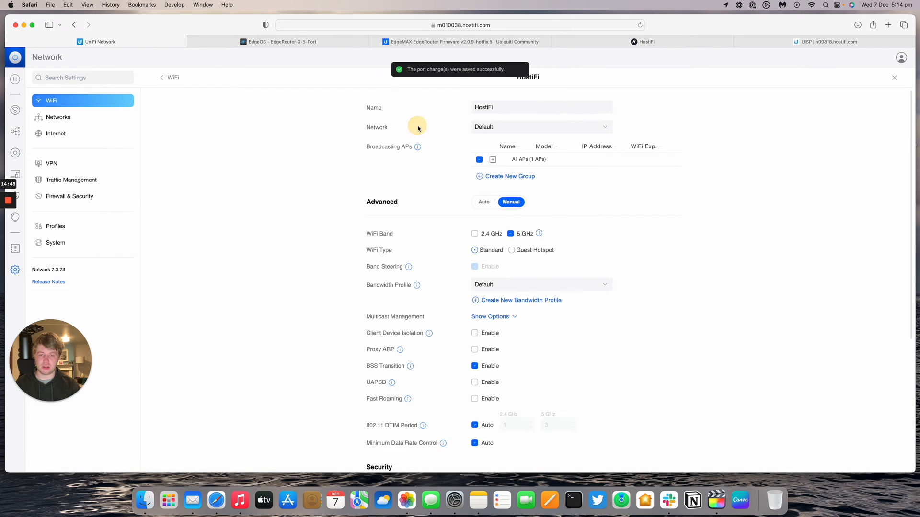
Open the HostiFi WiFi network's Network dropdown listing Default, HostiFi and VLAN 12.
{"action": "left_click", "coordinate": [540, 126]}
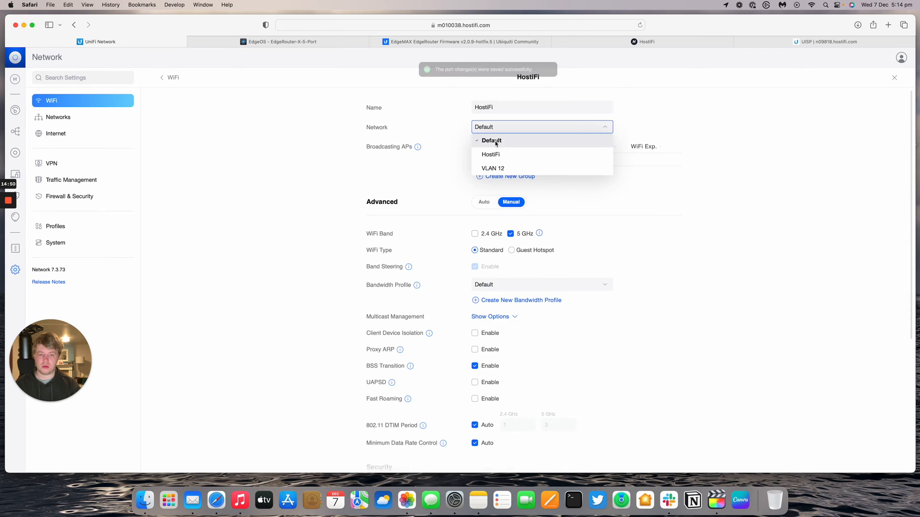
{"action": "left_click", "coordinate": [493, 168]}
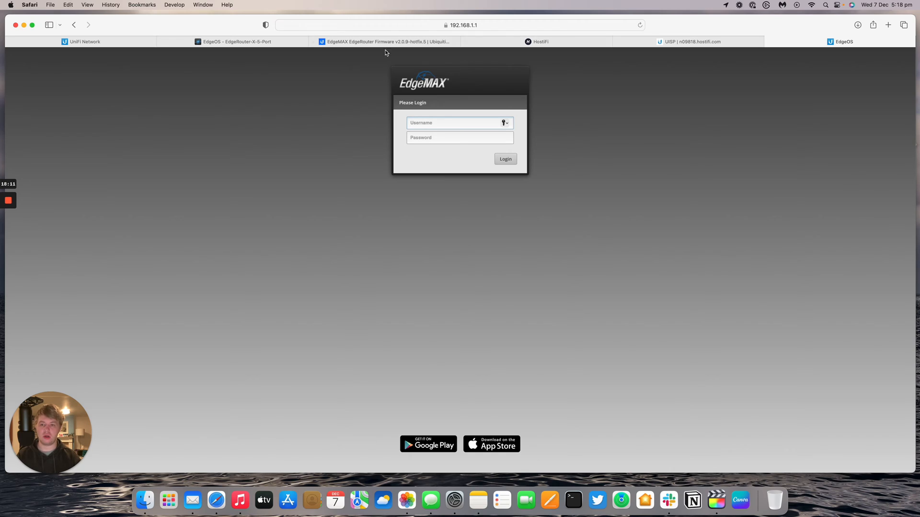
Log into EdgeOS at 192.168.1.1 as ubnt to reach the EdgeRouter-X-5-Port dashboard.
{"action": "left_click", "coordinate": [457, 137]}
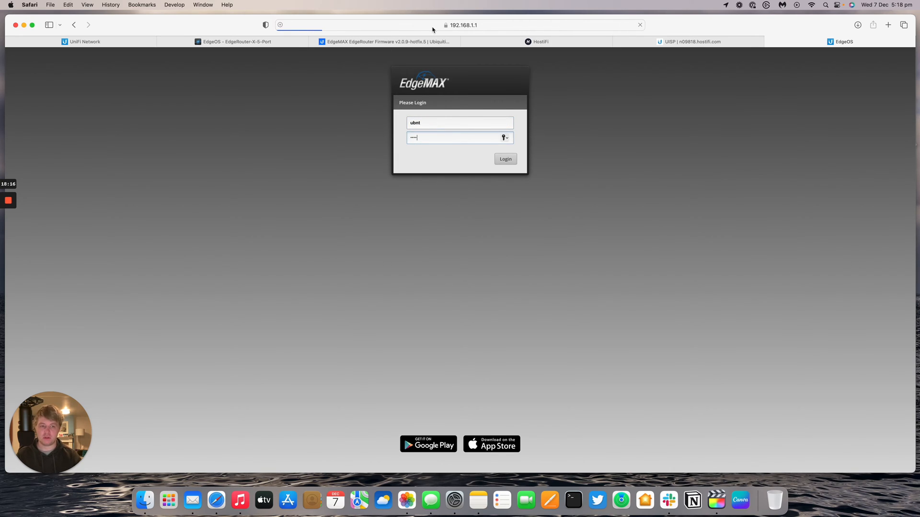
{"action": "left_click", "coordinate": [504, 159]}
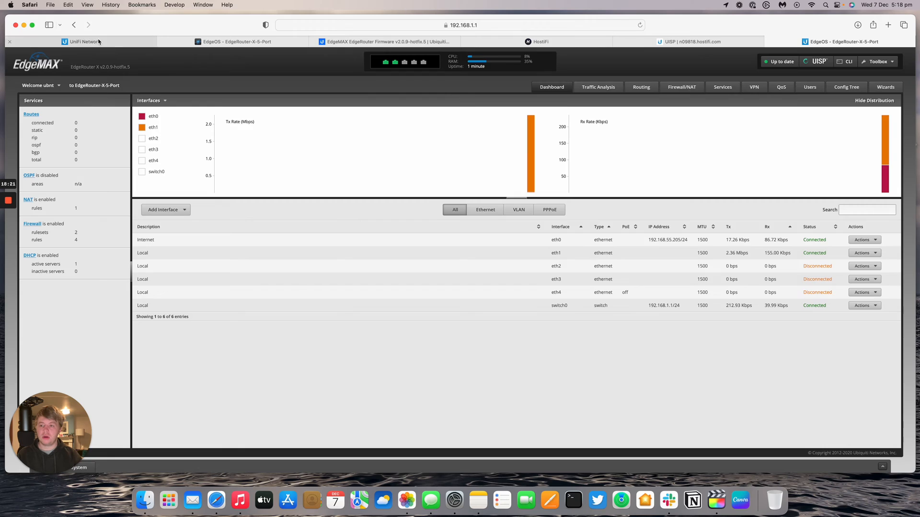
Check the US-8-150W switch ports, where Port 3 shows VLAN 12, then return to UISP.
{"action": "left_click", "coordinate": [82, 42]}
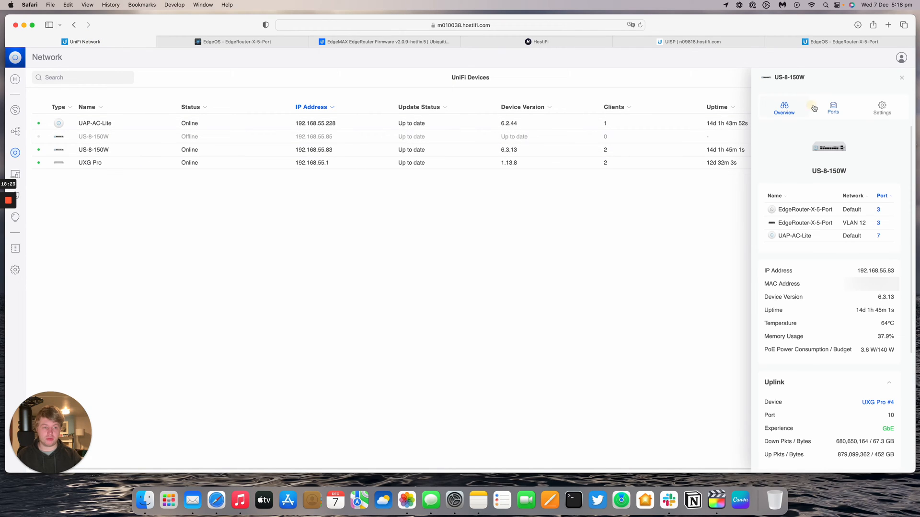
{"action": "left_click", "coordinate": [832, 107]}
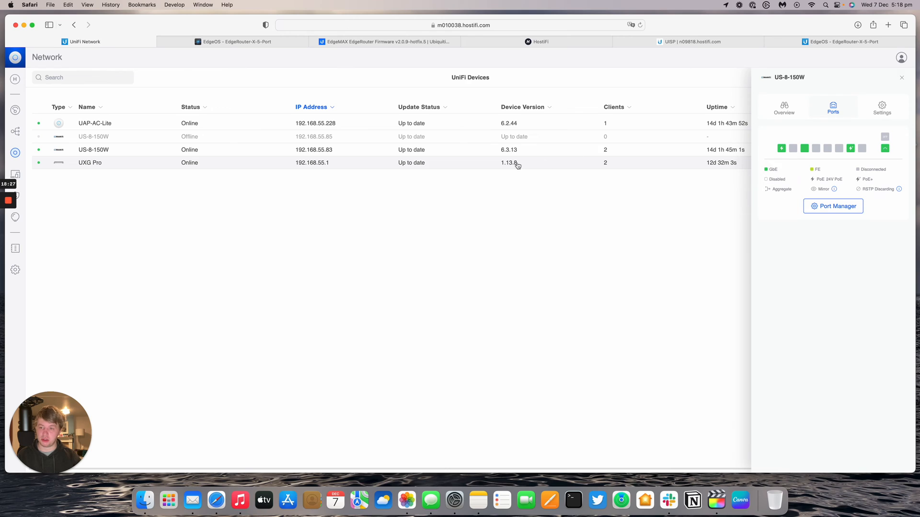
{"action": "mouse_move", "coordinate": [803, 148]}
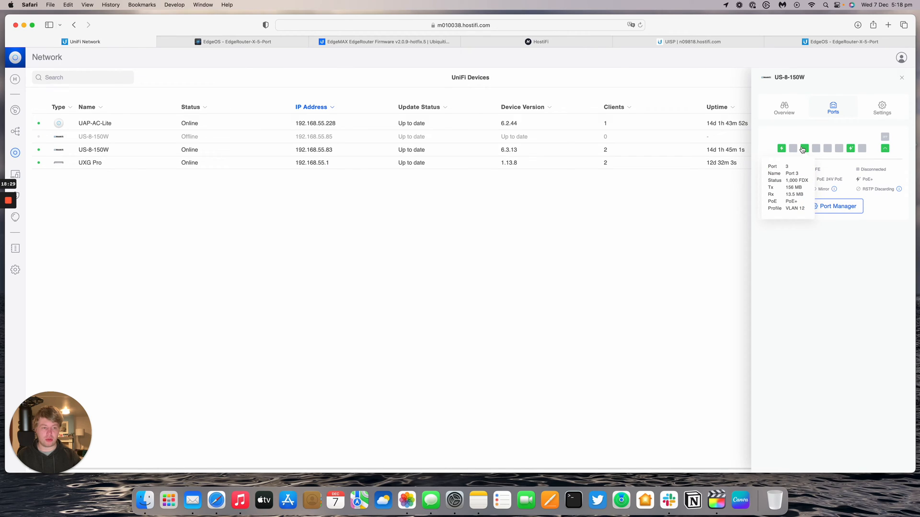
{"action": "mouse_move", "coordinate": [824, 55]}
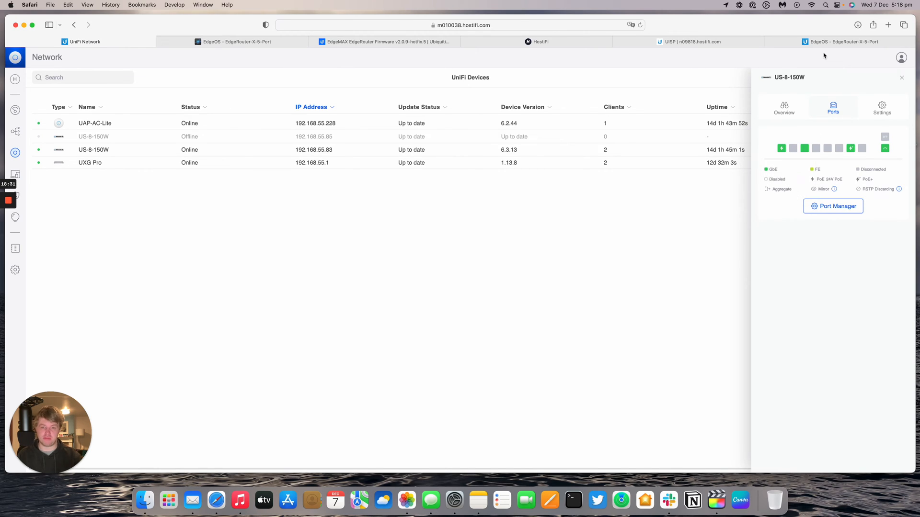
{"action": "left_click", "coordinate": [844, 41]}
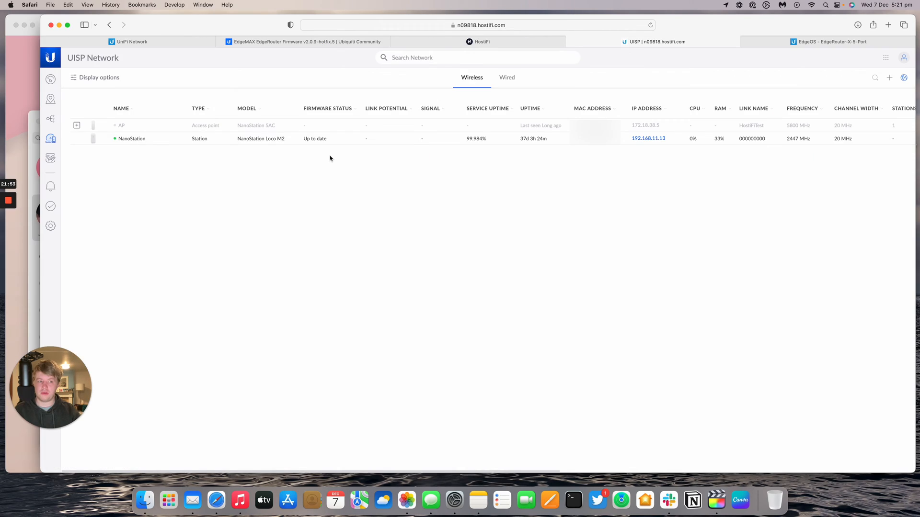
Open the '2 devices discovered' notice and go to the discovered devices list.
{"action": "left_click", "coordinate": [904, 77]}
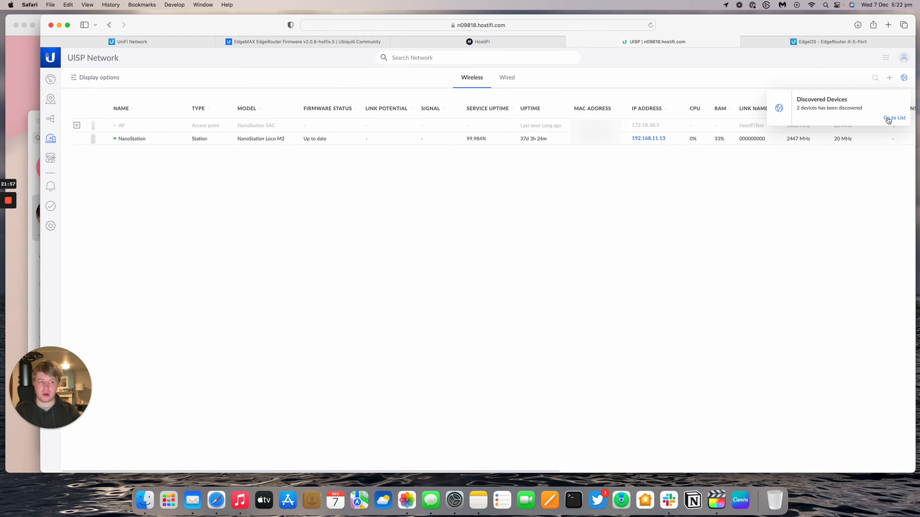
{"action": "left_click", "coordinate": [894, 118]}
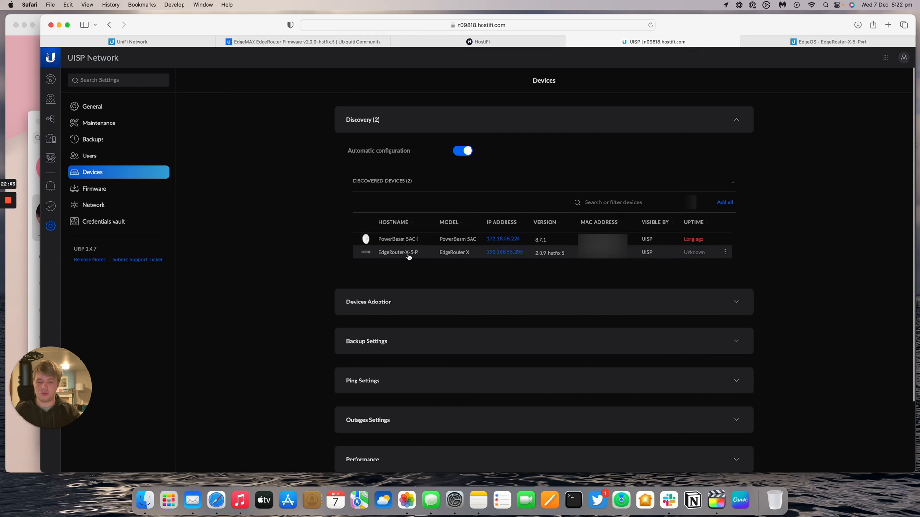
Assign the discovered EdgeRouter-X-5-Port to the HostiFi site.
{"action": "left_click", "coordinate": [724, 253]}
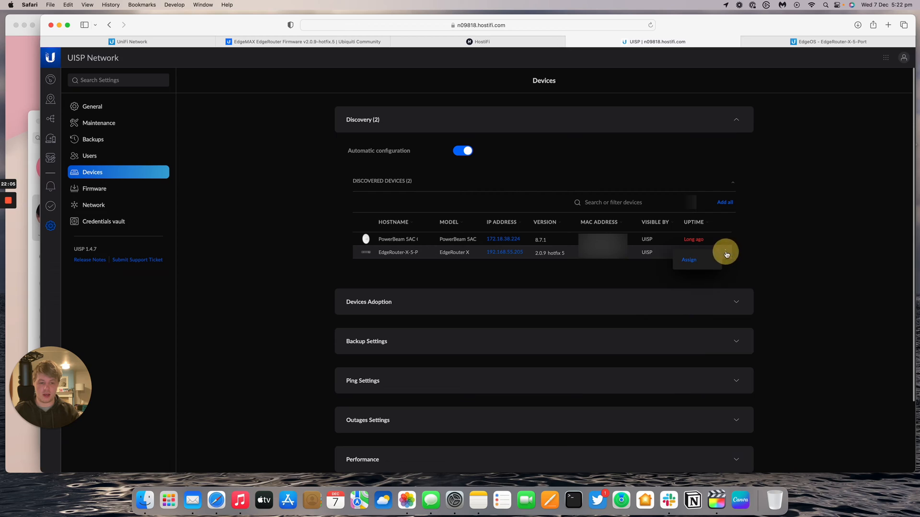
{"action": "left_click", "coordinate": [689, 260]}
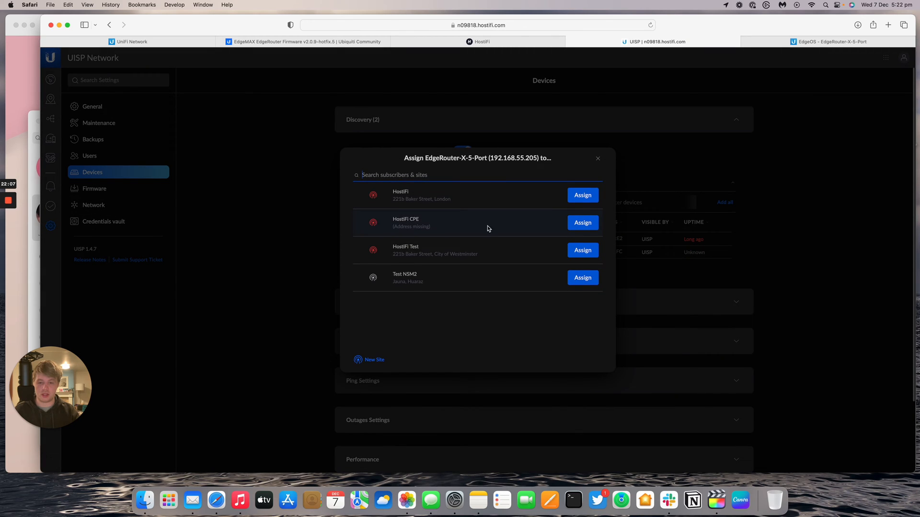
{"action": "left_click", "coordinate": [597, 158]}
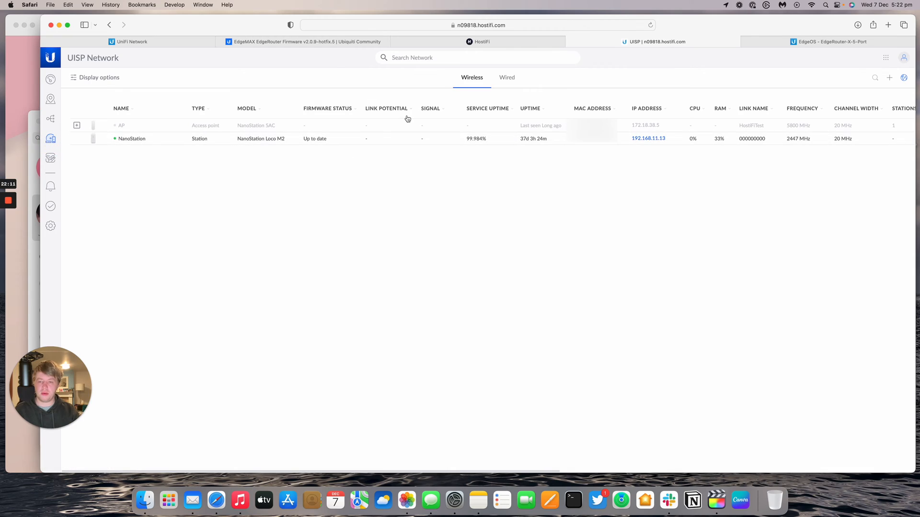
Open EdgeRouter-X-5-Port's details from the wired devices list under HostiFi.
{"action": "left_click", "coordinate": [507, 76]}
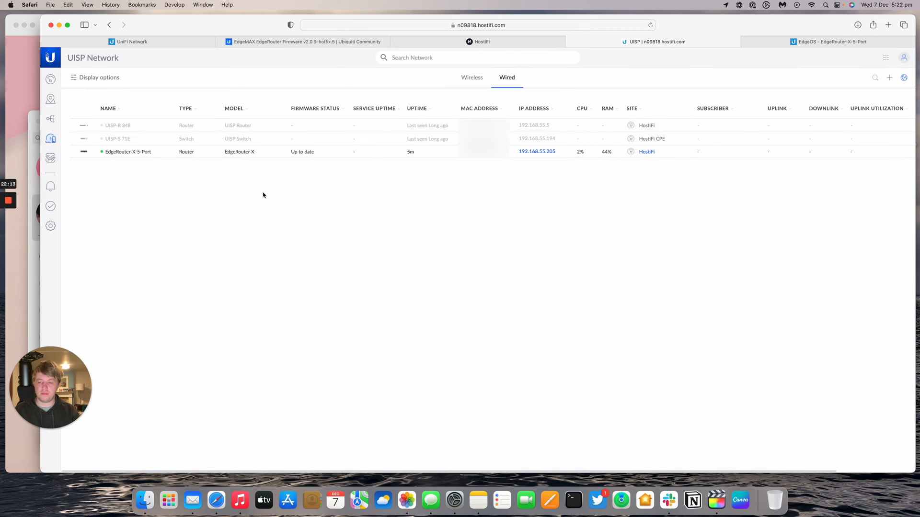
{"action": "mouse_move", "coordinate": [122, 136]}
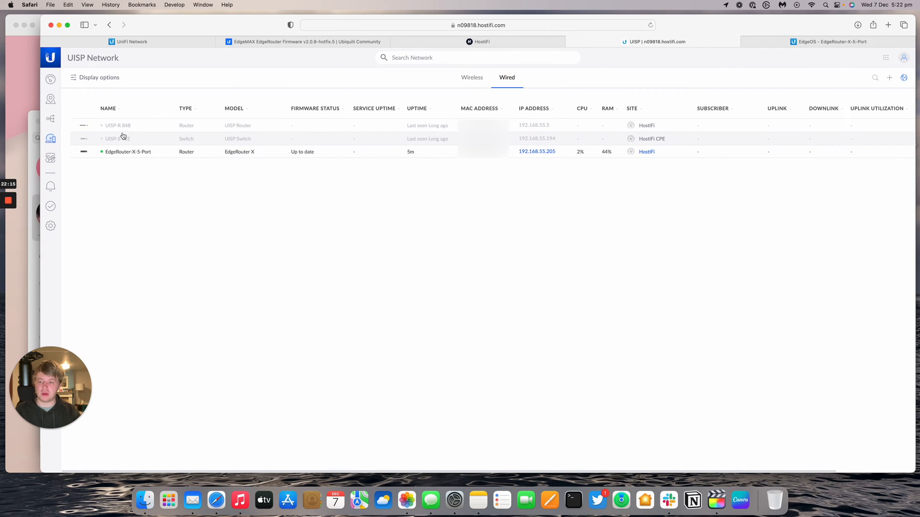
{"action": "mouse_move", "coordinate": [127, 151]}
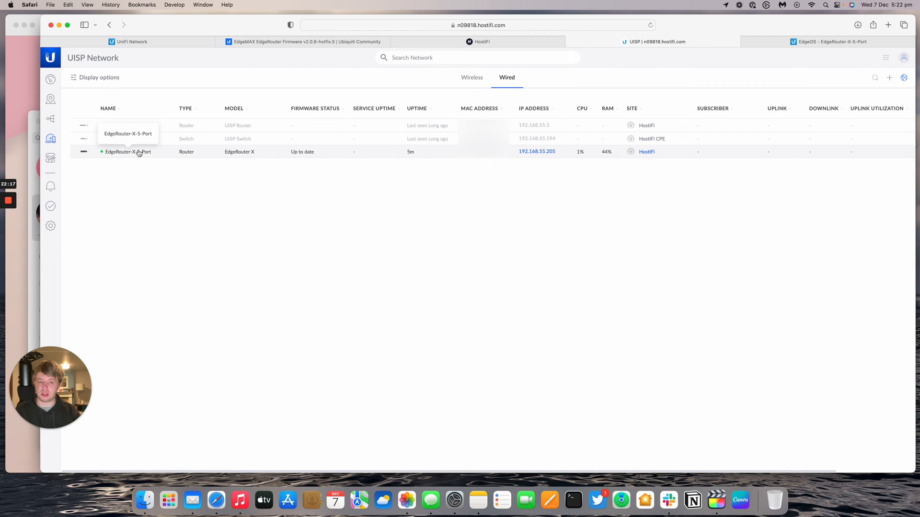
{"action": "left_click", "coordinate": [128, 152]}
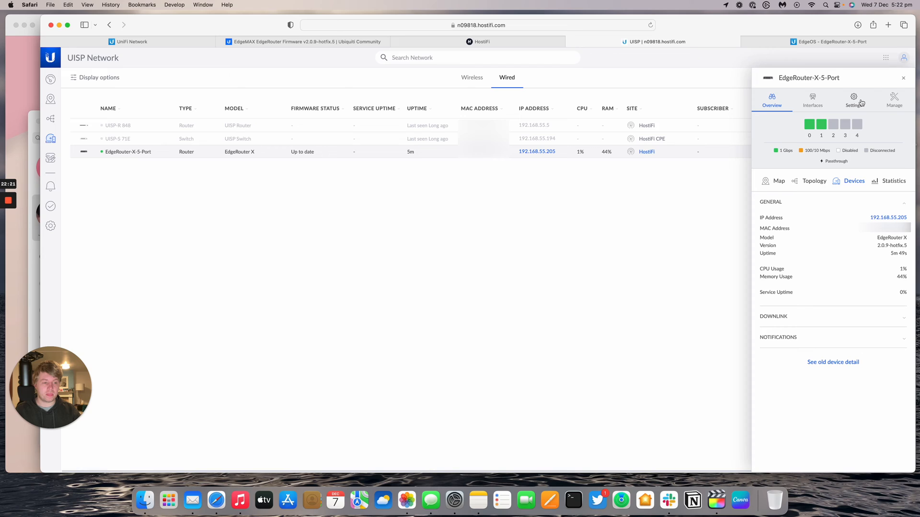
{"action": "mouse_move", "coordinate": [821, 124]}
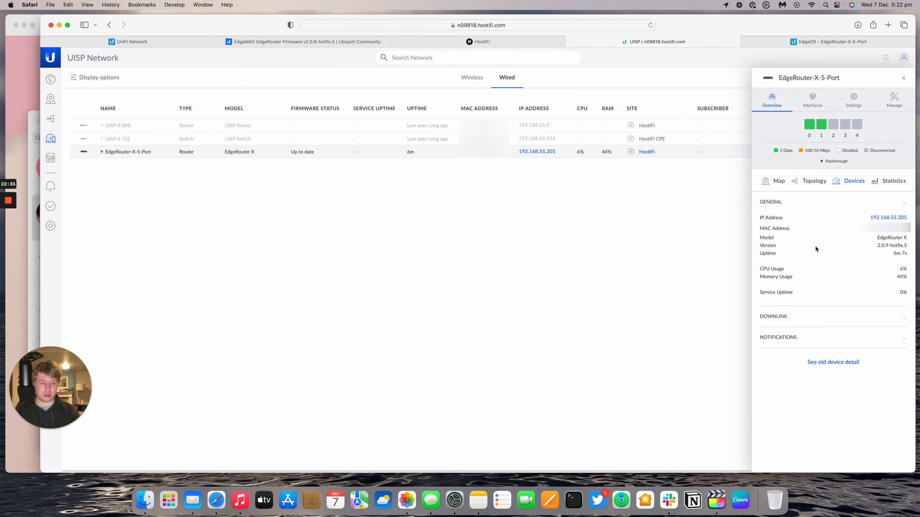
Inspect the router's Local and Internet interface configurations and switch ports.
{"action": "left_click", "coordinate": [853, 96]}
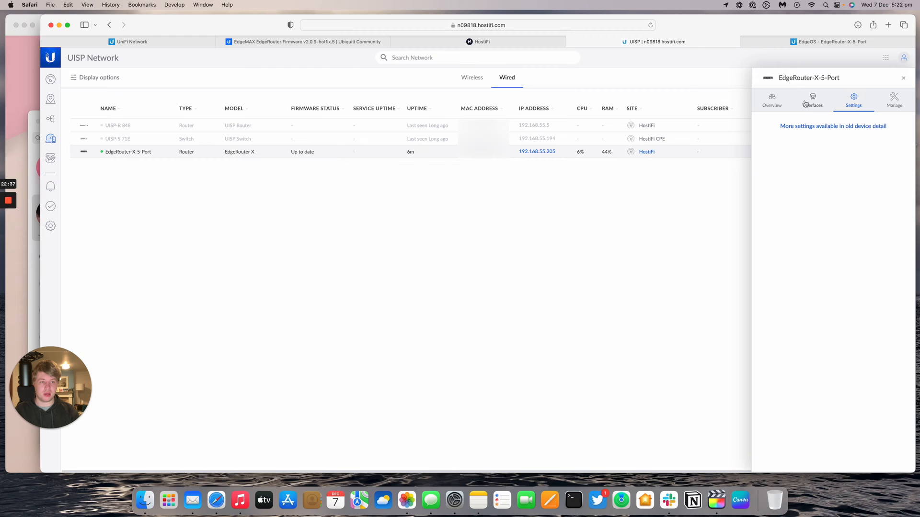
{"action": "left_click", "coordinate": [812, 99]}
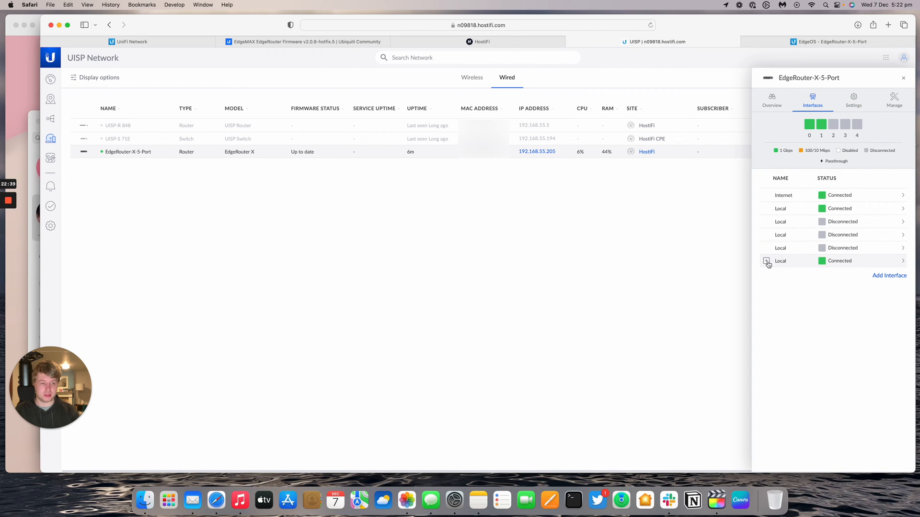
{"action": "left_click", "coordinate": [781, 260]}
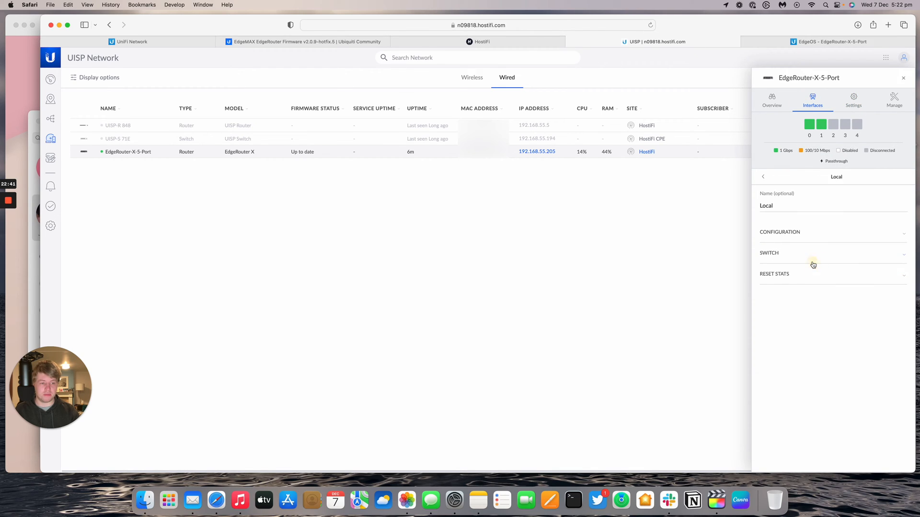
{"action": "left_click", "coordinate": [780, 232]}
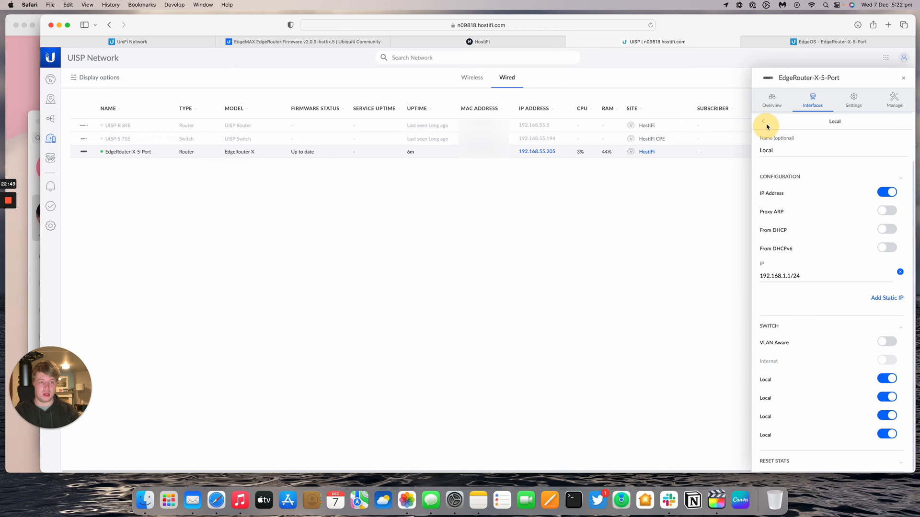
{"action": "left_click", "coordinate": [763, 121]}
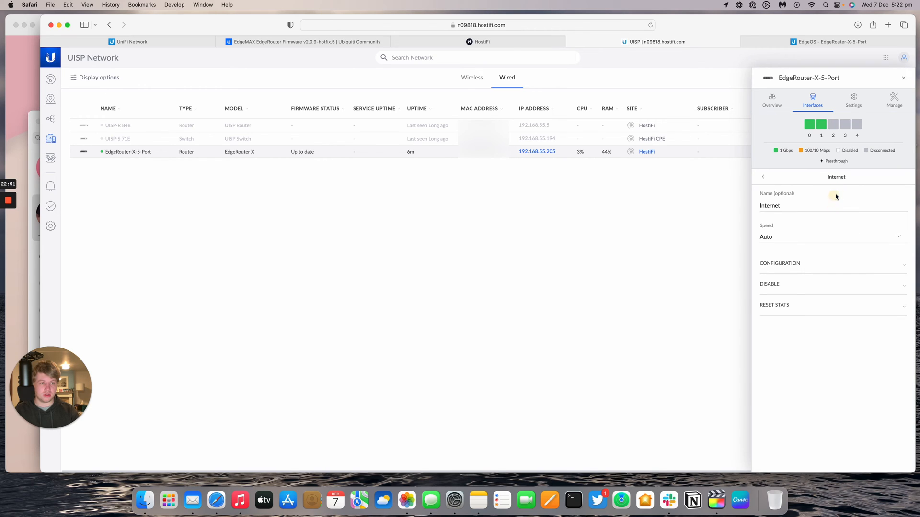
{"action": "left_click", "coordinate": [780, 263]}
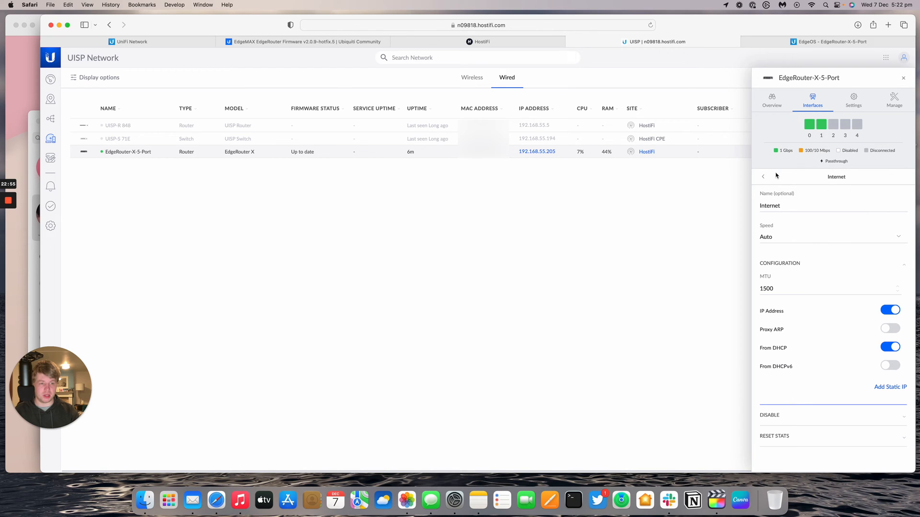
Start adding a new interface on the EdgeRouter with PPPoE as its type.
{"action": "left_click", "coordinate": [764, 177]}
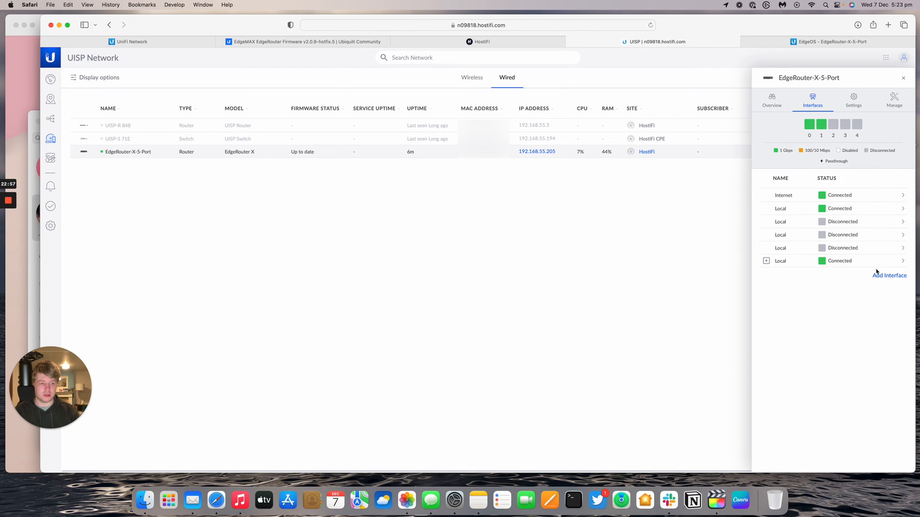
{"action": "left_click", "coordinate": [889, 275]}
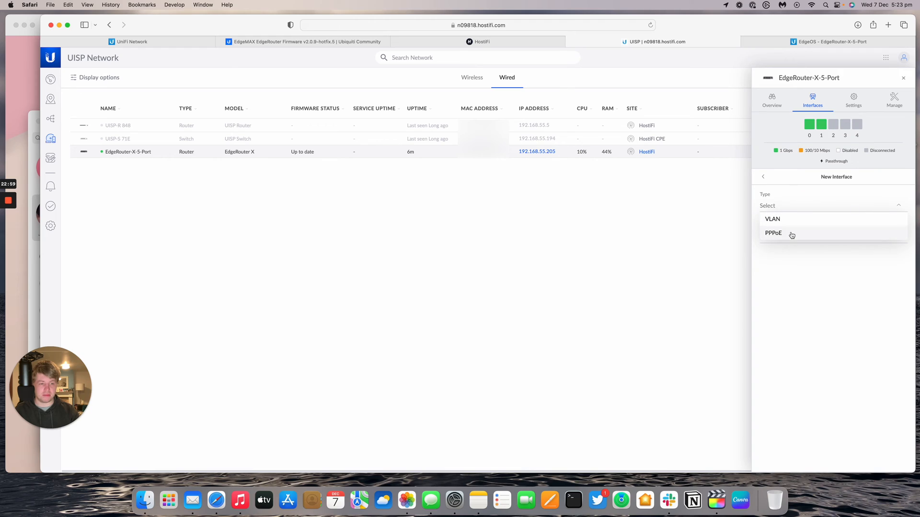
{"action": "left_click", "coordinate": [774, 233]}
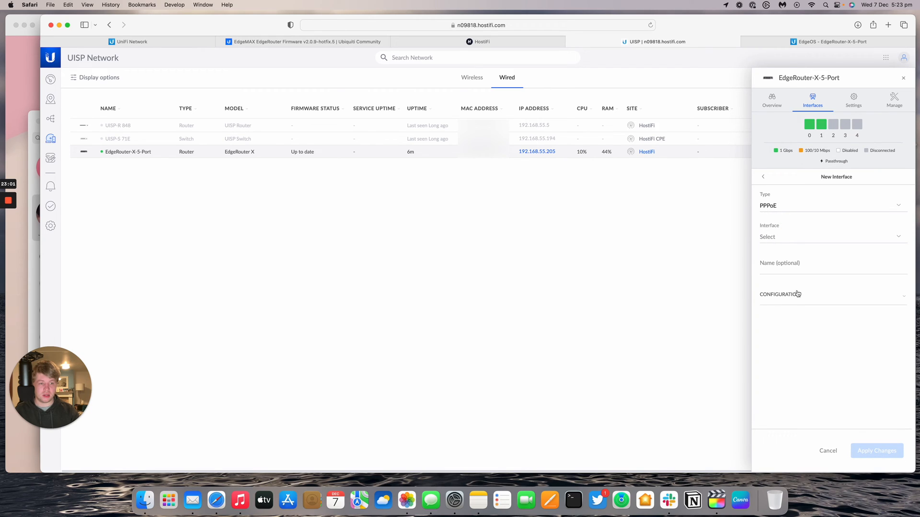
View the EdgeRouter's overview and statistics charts, then reopen its details panel.
{"action": "left_click", "coordinate": [771, 100]}
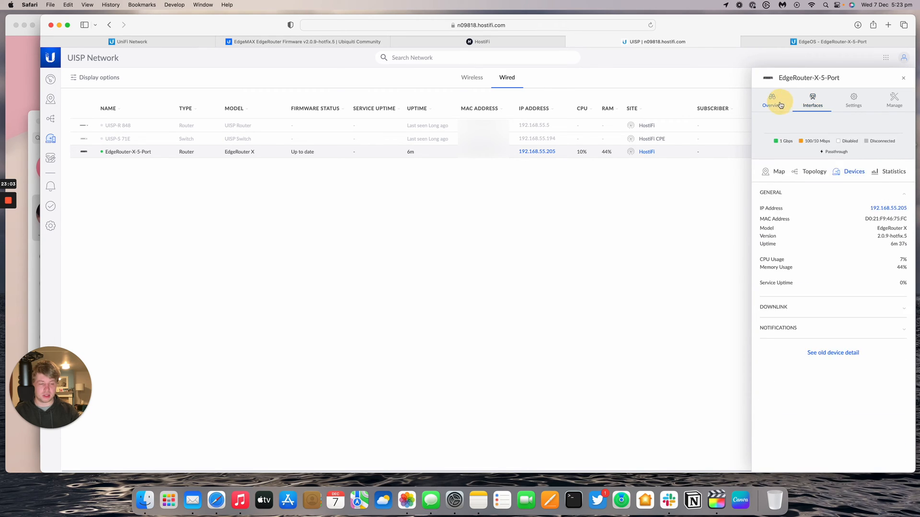
{"action": "left_click", "coordinate": [771, 100]}
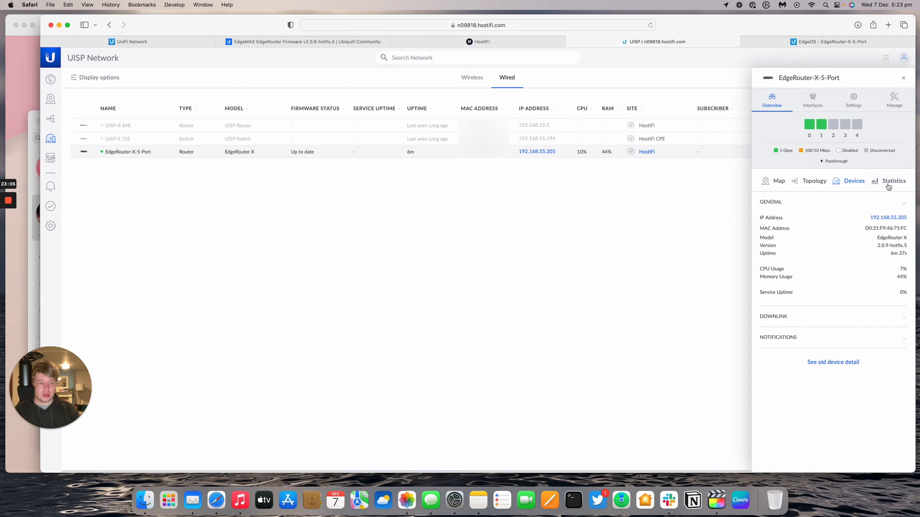
{"action": "left_click", "coordinate": [894, 181]}
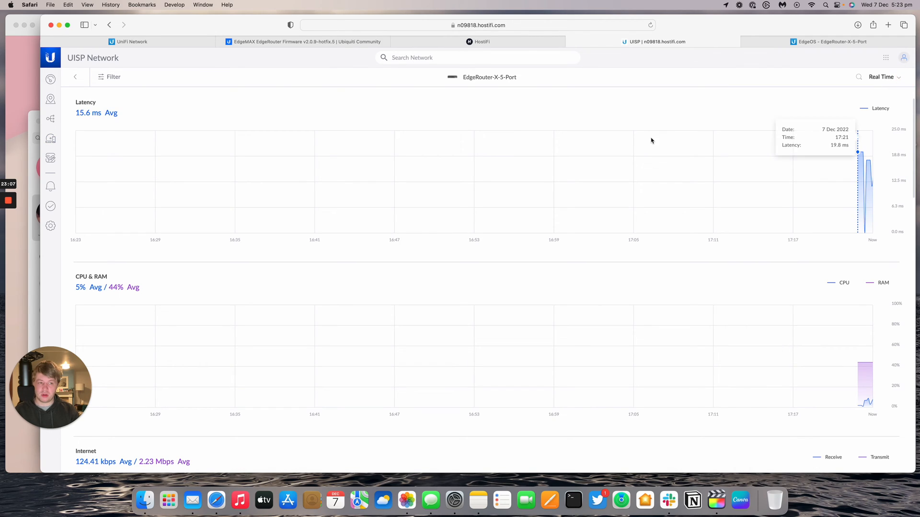
{"action": "scroll", "scroll_direction": "down", "scroll_amount": 3}
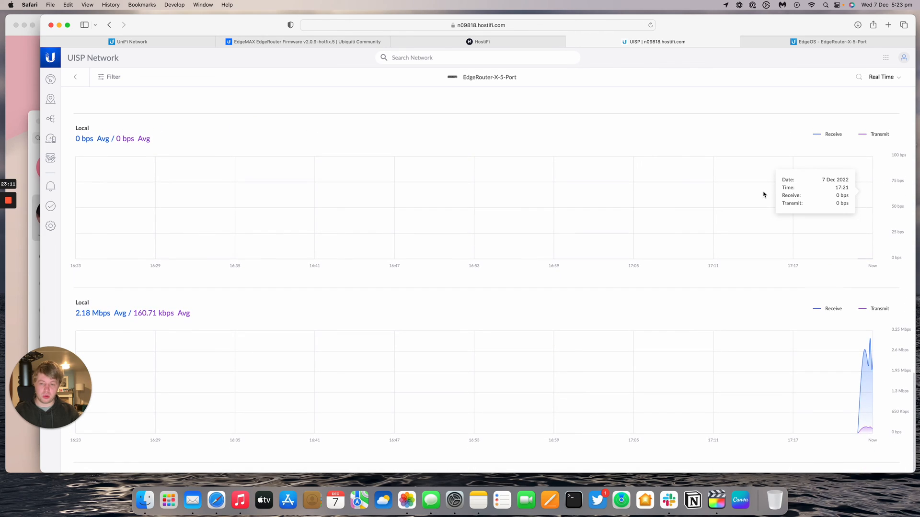
{"action": "left_click", "coordinate": [75, 77]}
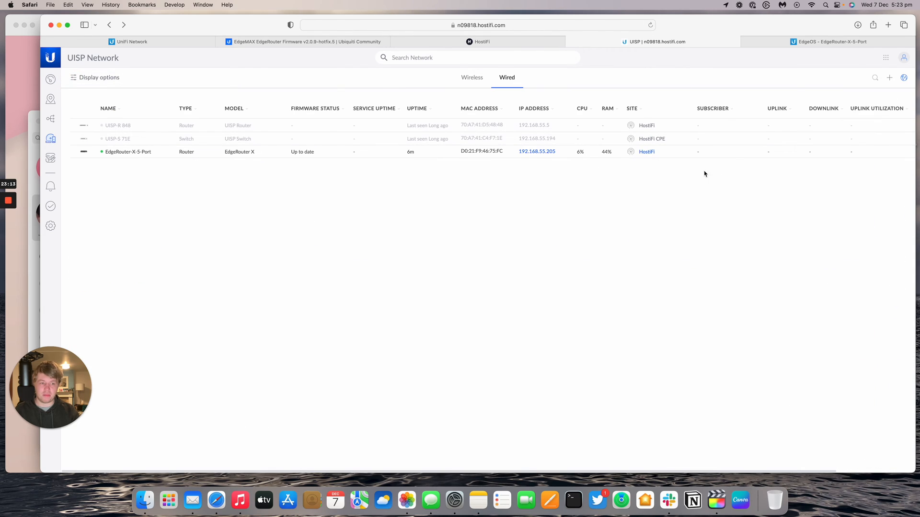
{"action": "left_click", "coordinate": [127, 152]}
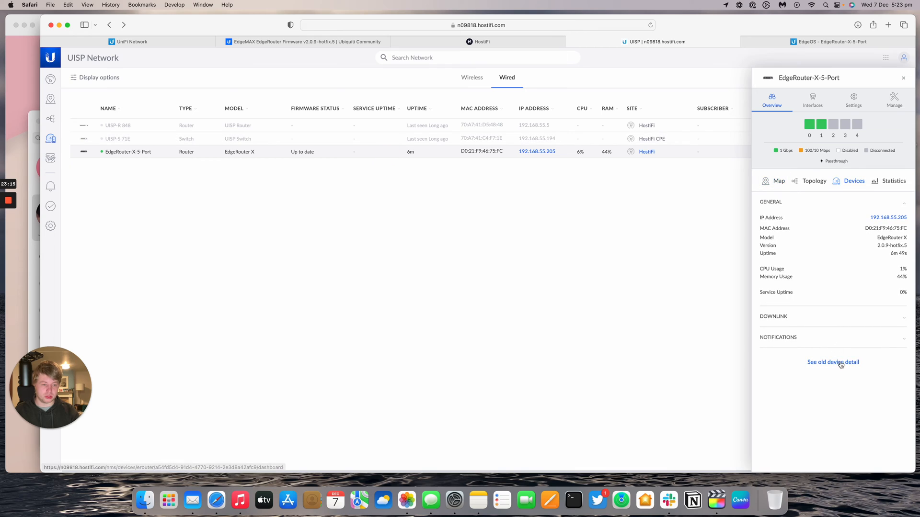
Browse the router's old detail page: Routing, DHCP, Services and Settings > System.
{"action": "left_click", "coordinate": [832, 362]}
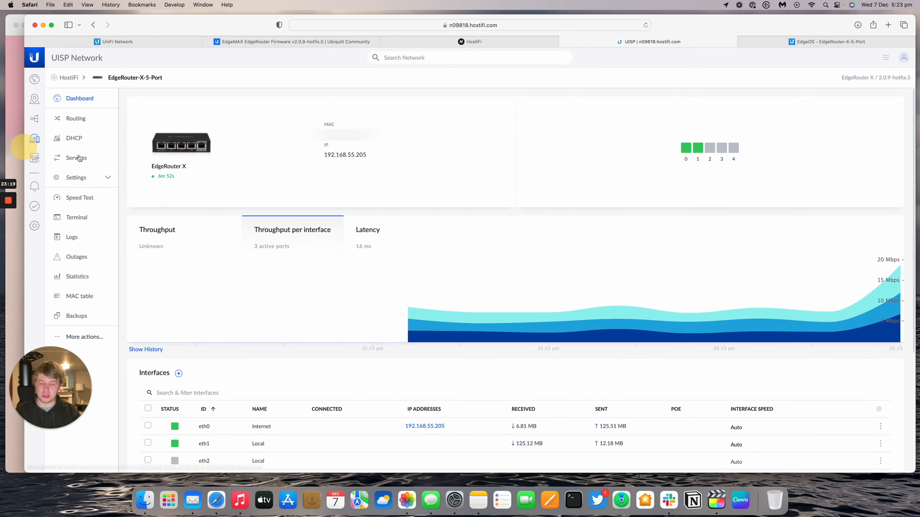
{"action": "scroll", "scroll_direction": "down", "scroll_amount": 3}
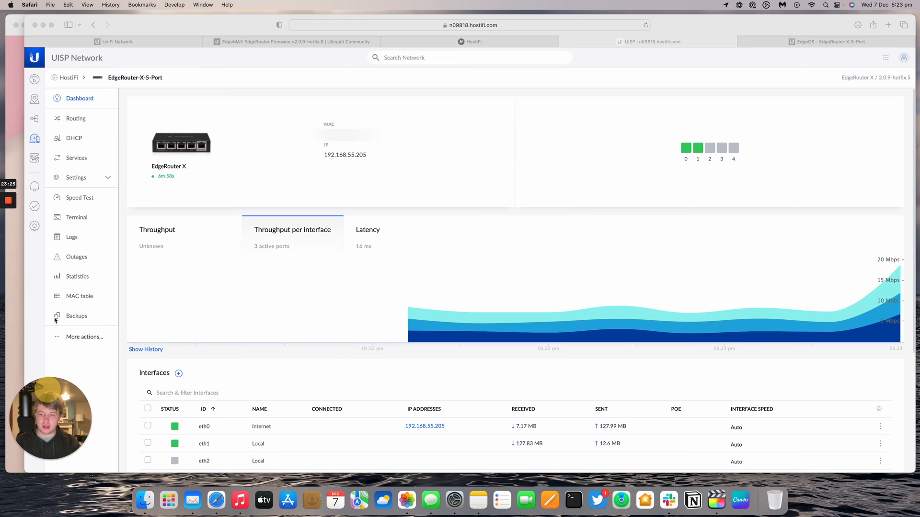
{"action": "left_click", "coordinate": [75, 118]}
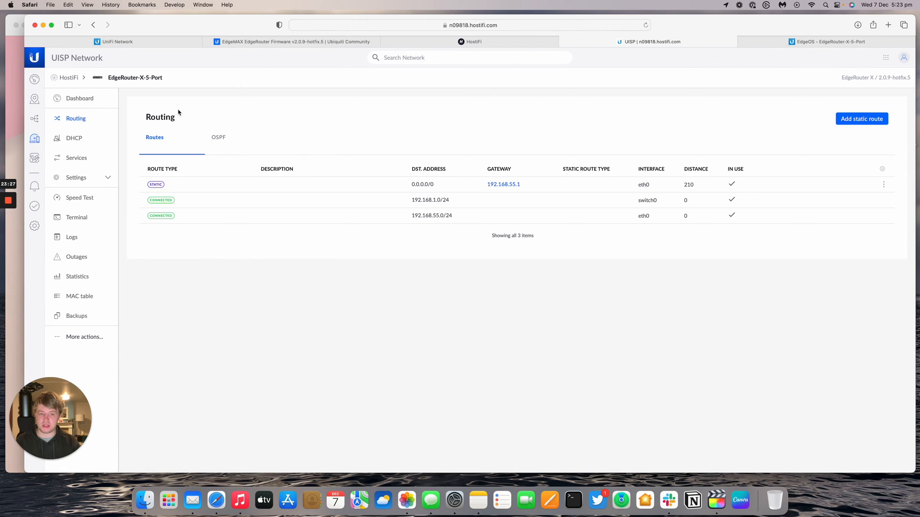
{"action": "left_click", "coordinate": [74, 138]}
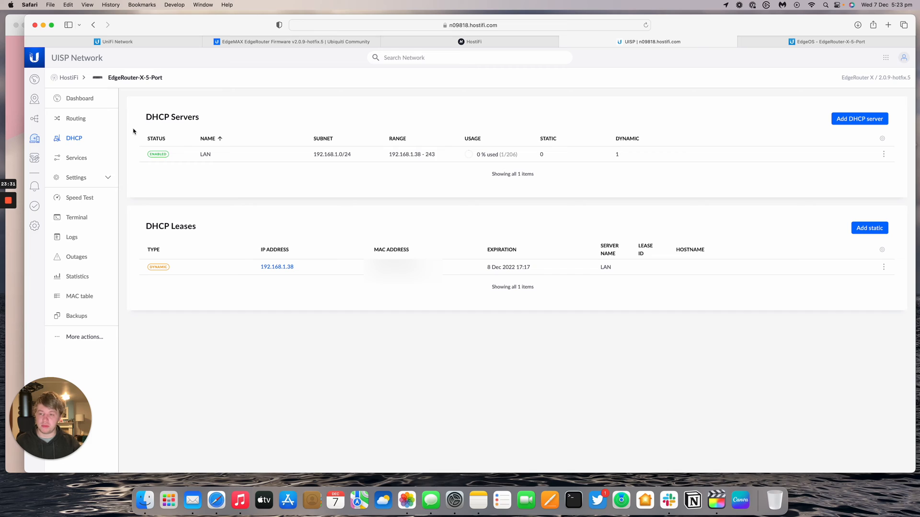
{"action": "left_click", "coordinate": [76, 158]}
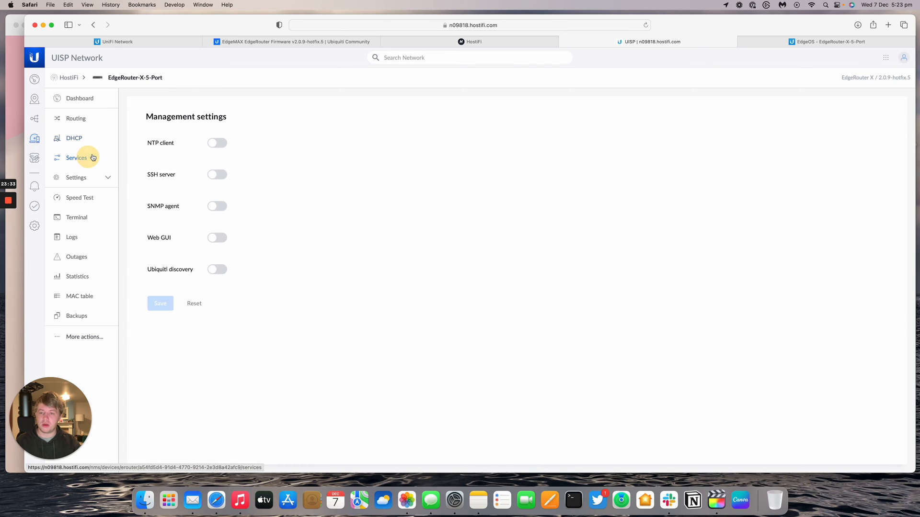
{"action": "left_click", "coordinate": [75, 177]}
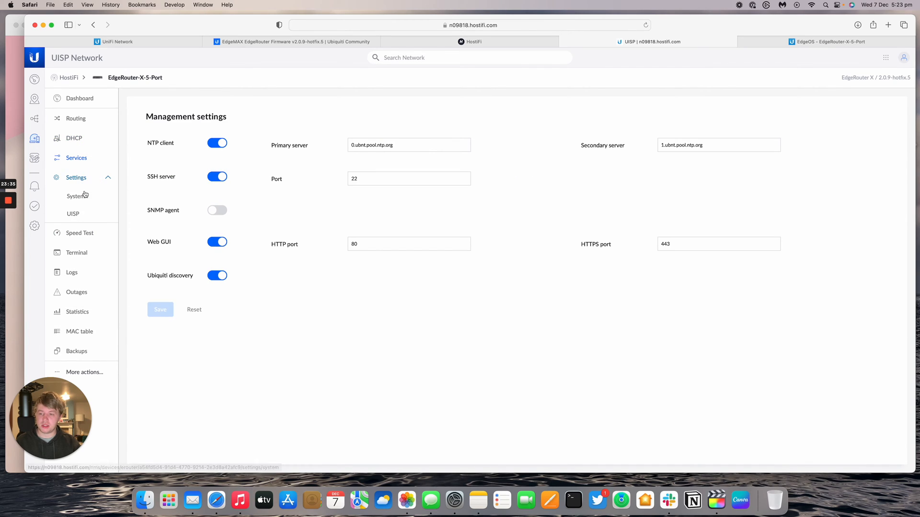
{"action": "left_click", "coordinate": [79, 232]}
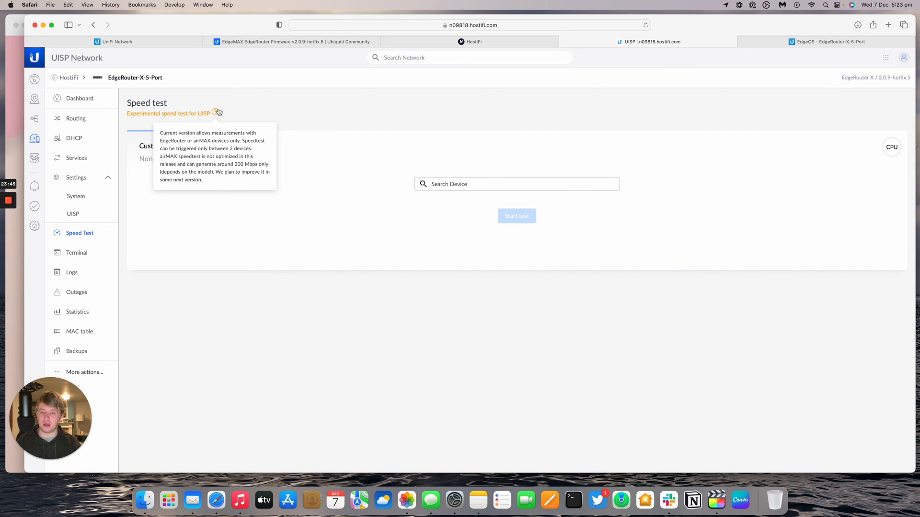
{"action": "mouse_move", "coordinate": [165, 116]}
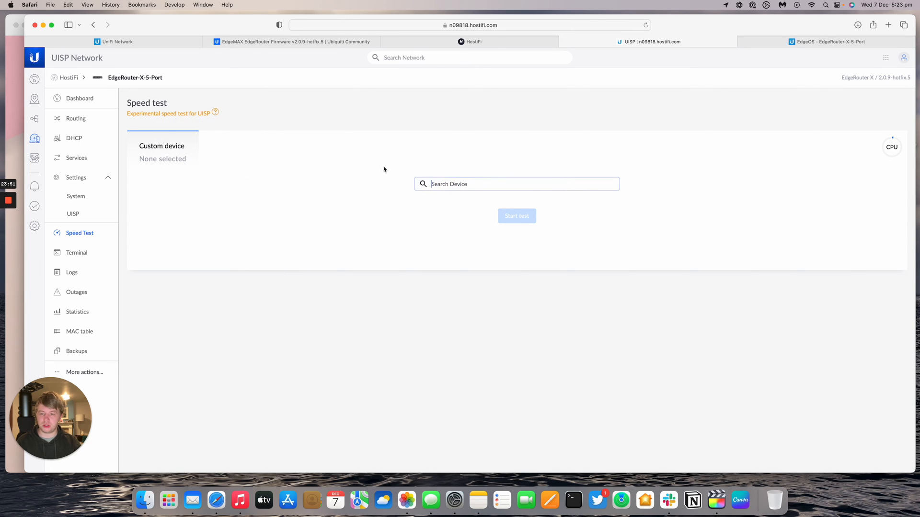
{"action": "mouse_move", "coordinate": [77, 253]}
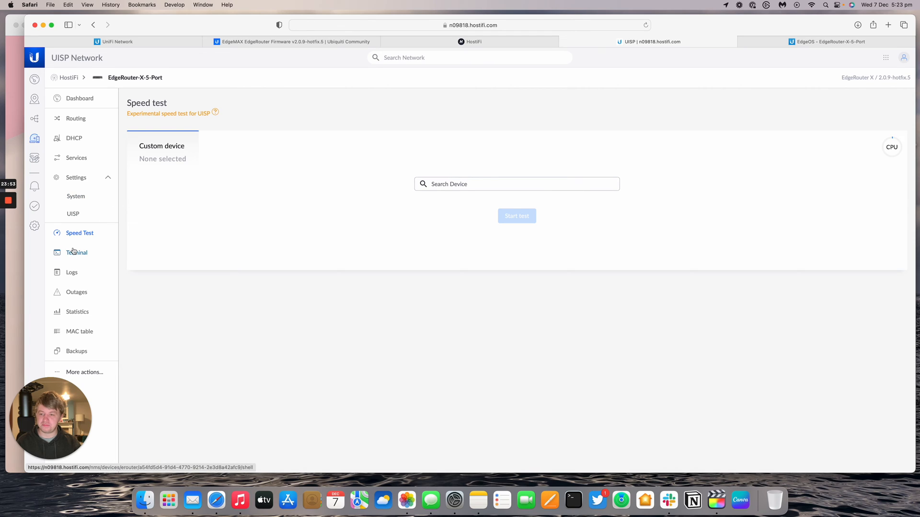
Browse the EdgeRouter-X-5-Port's Logs, Outages and MAC table pages.
{"action": "left_click", "coordinate": [71, 273]}
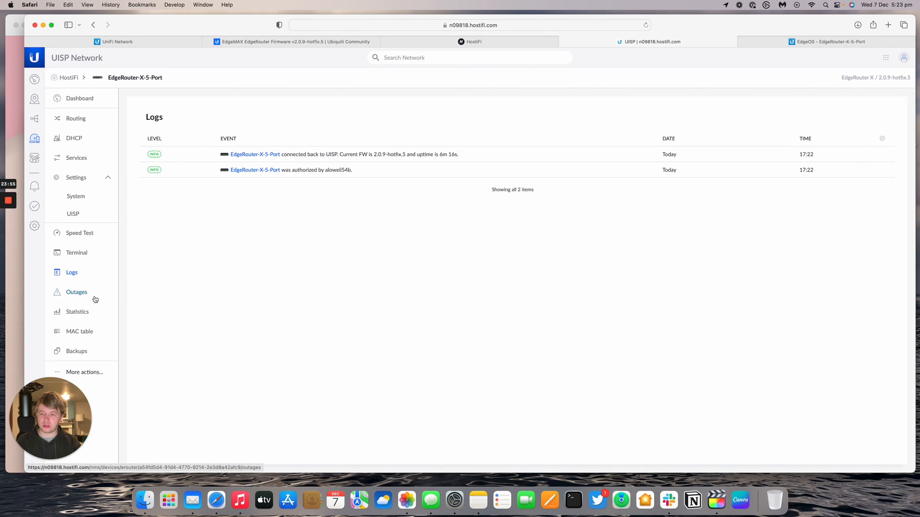
{"action": "left_click", "coordinate": [79, 331]}
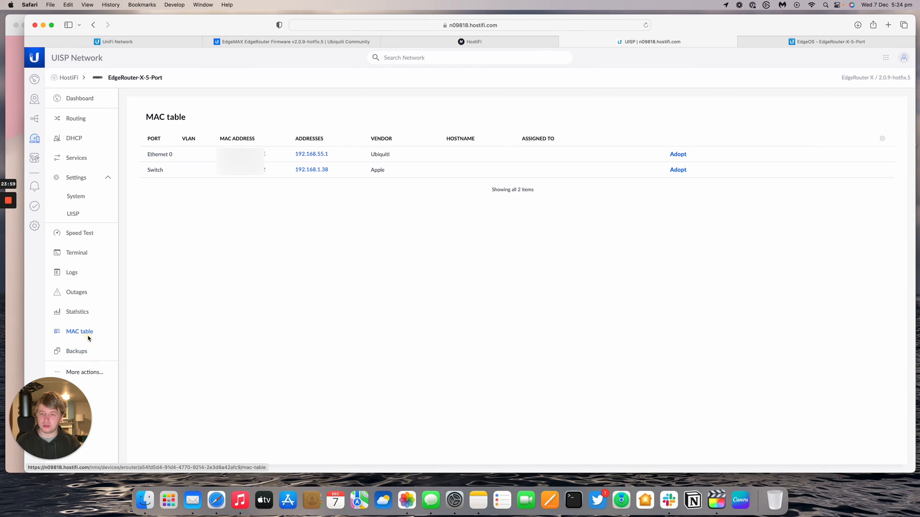
{"action": "left_click", "coordinate": [76, 351]}
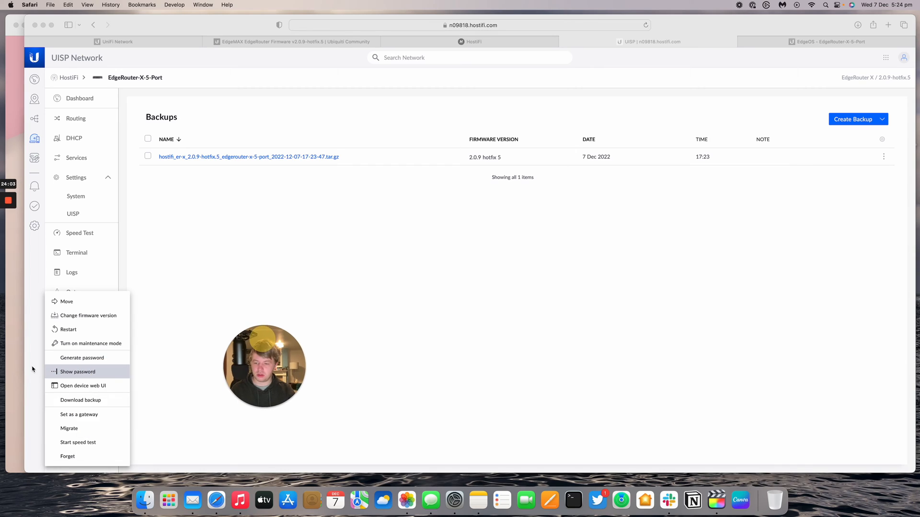
{"action": "mouse_move", "coordinate": [81, 419]}
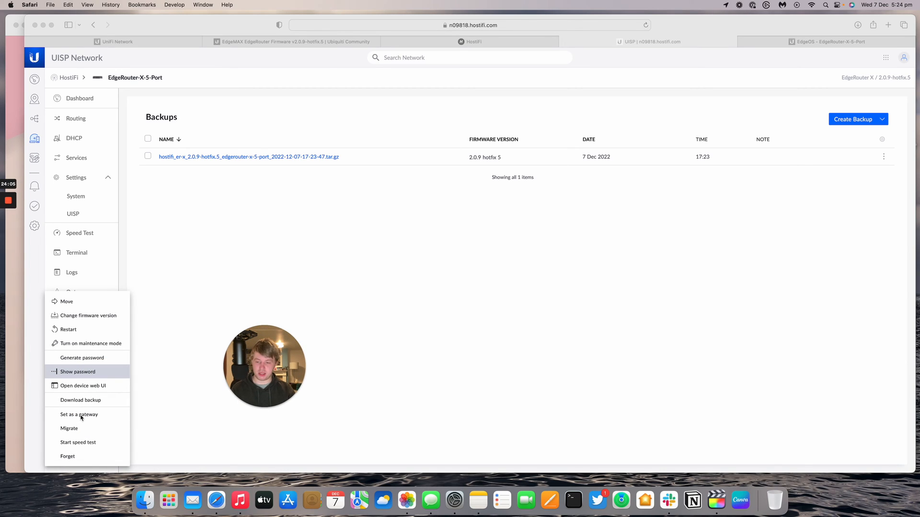
{"action": "mouse_move", "coordinate": [87, 314]}
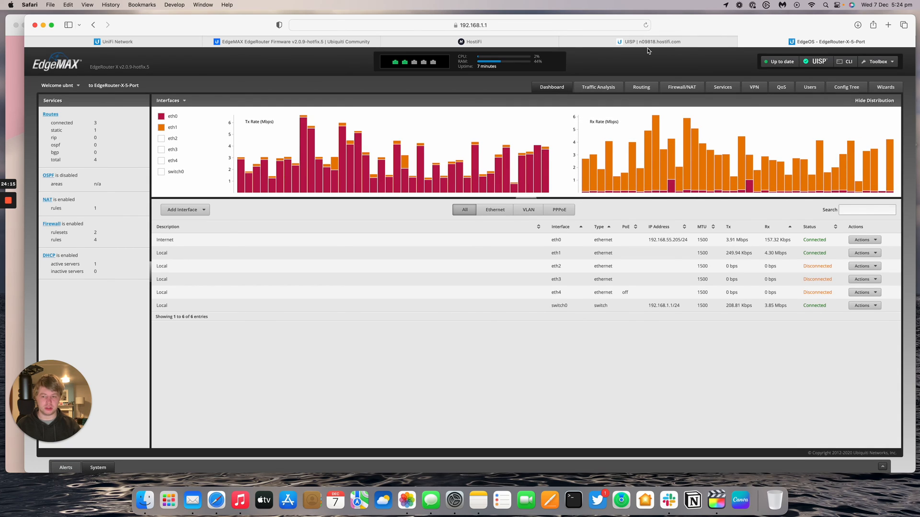
{"action": "mouse_move", "coordinate": [651, 42]}
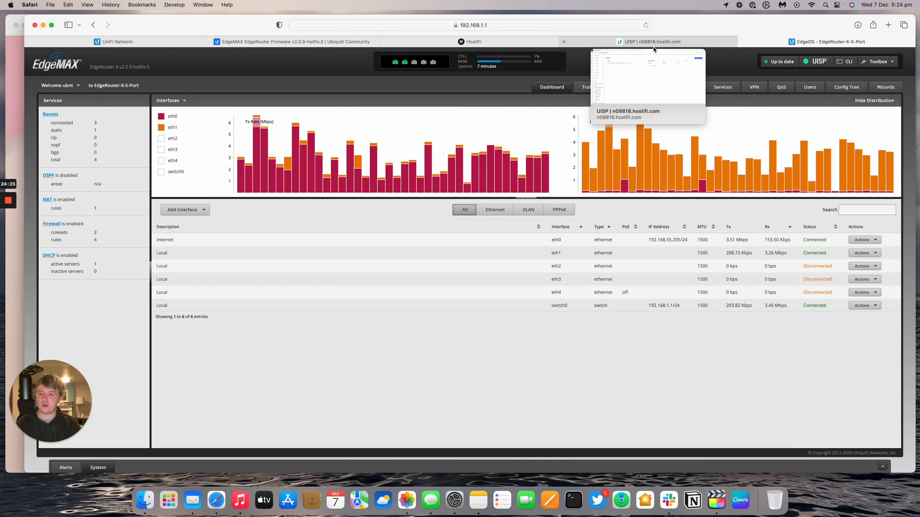